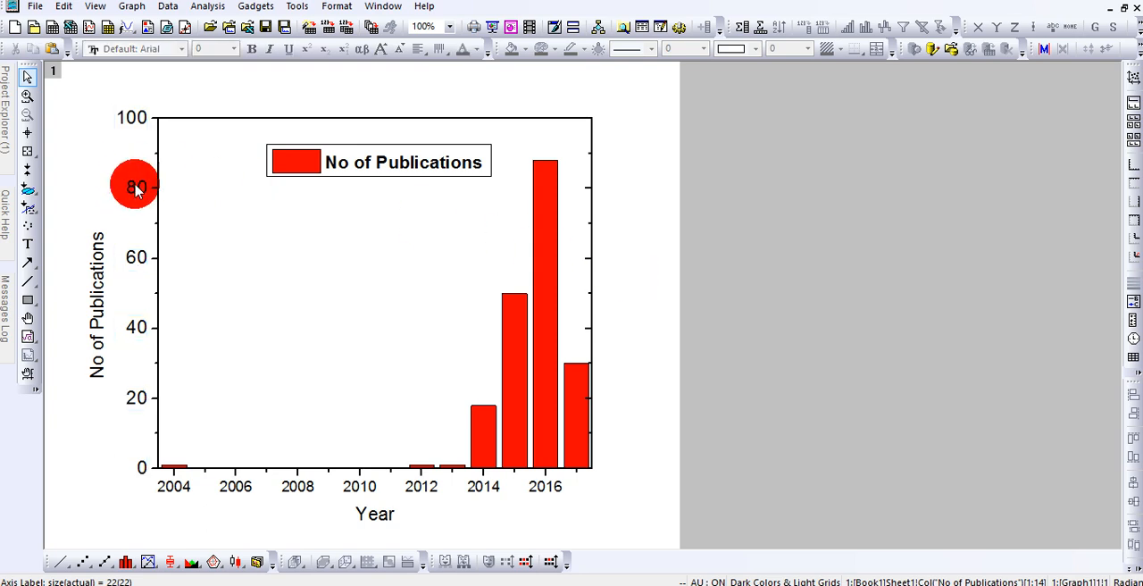
- Set the 'No of Publications' legend background to None so its border disappears
{"action": "left_click", "coordinate": [422, 486]}
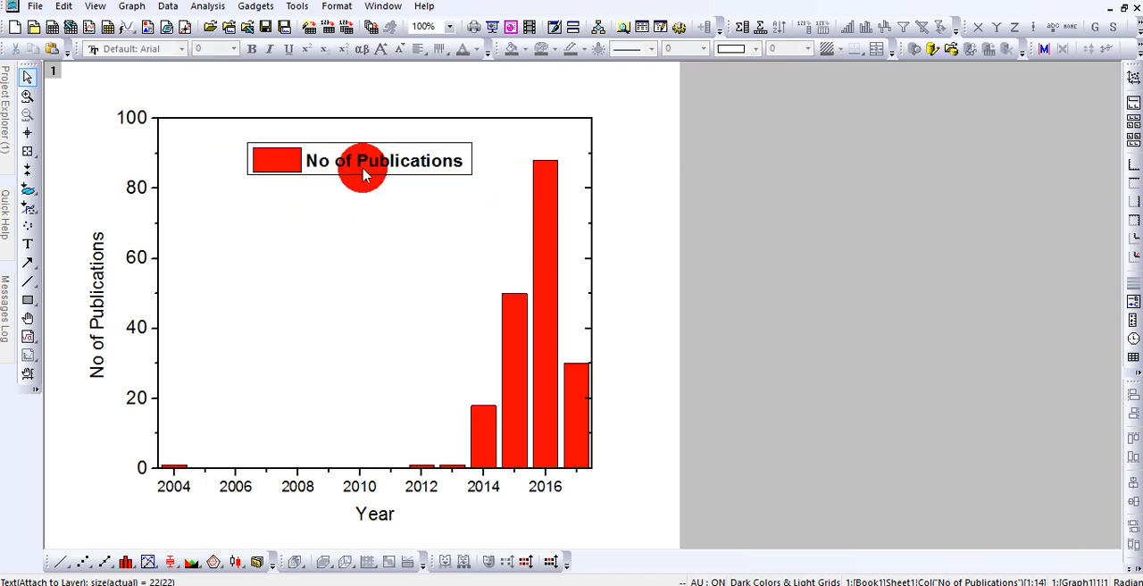
{"action": "left_click", "coordinate": [384, 160]}
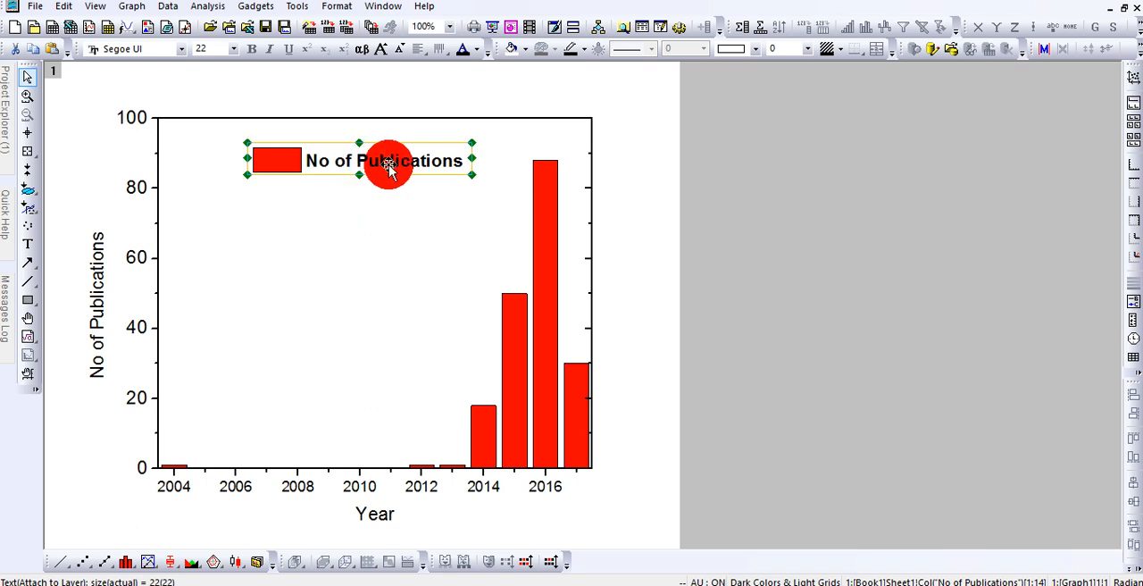
{"action": "mouse_move", "coordinate": [336, 171]}
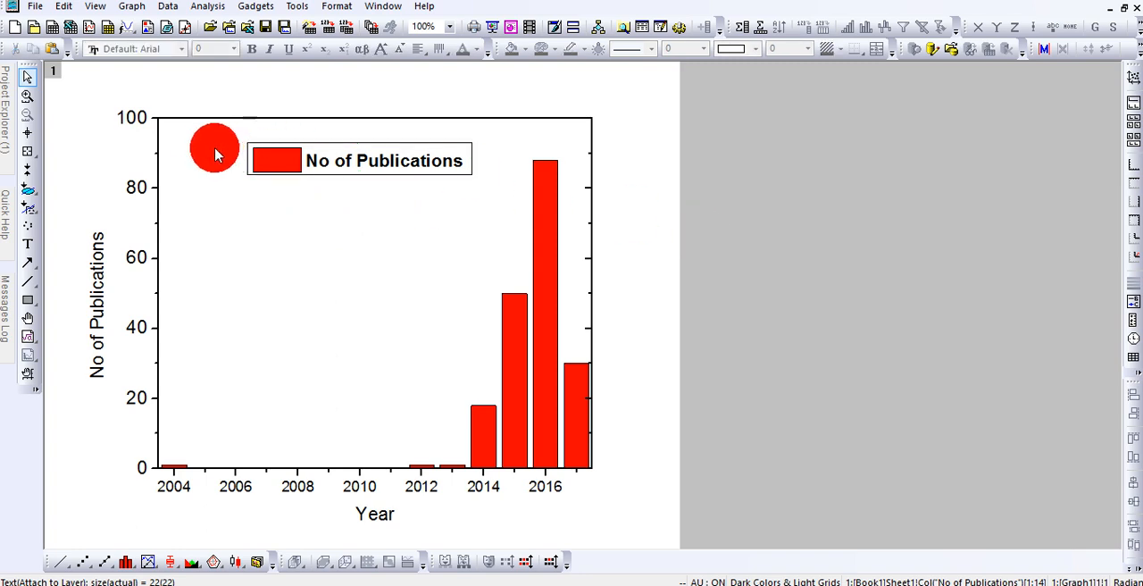
{"action": "left_click", "coordinate": [384, 161]}
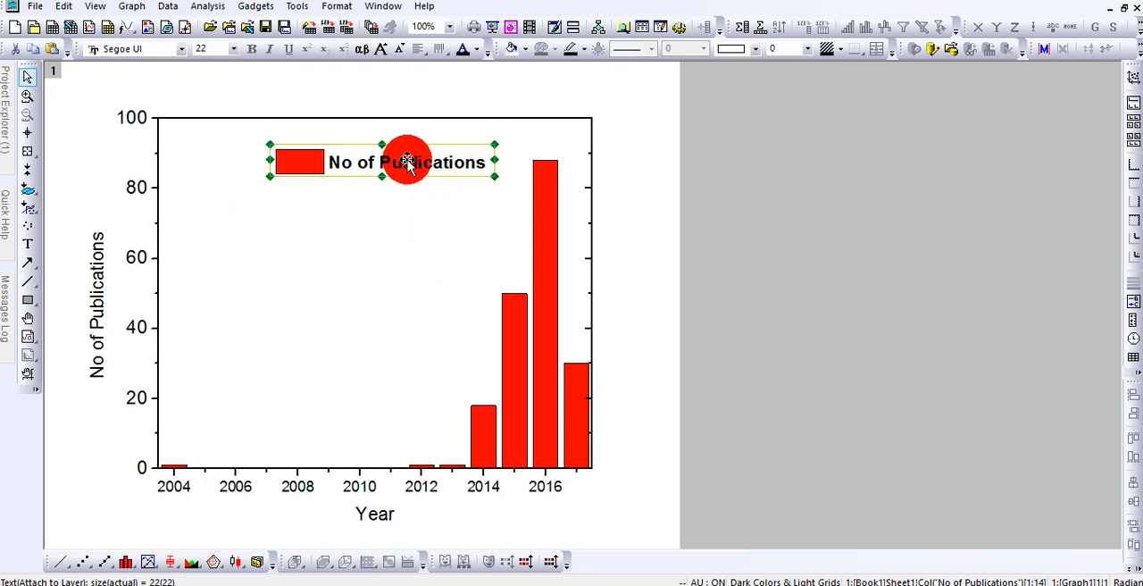
{"action": "right_click", "coordinate": [407, 163]}
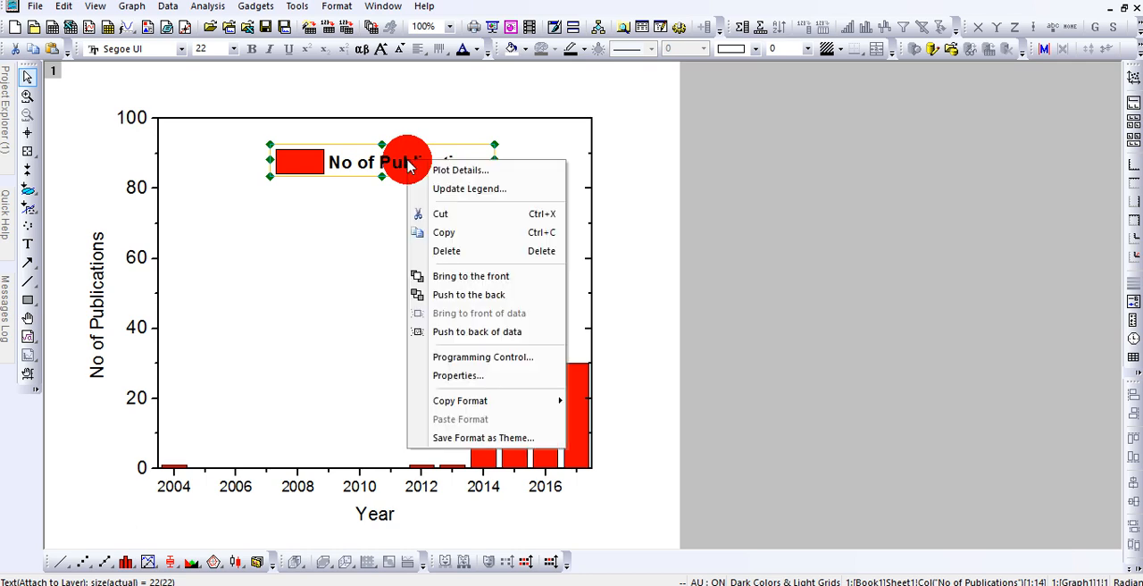
{"action": "mouse_move", "coordinate": [464, 189]}
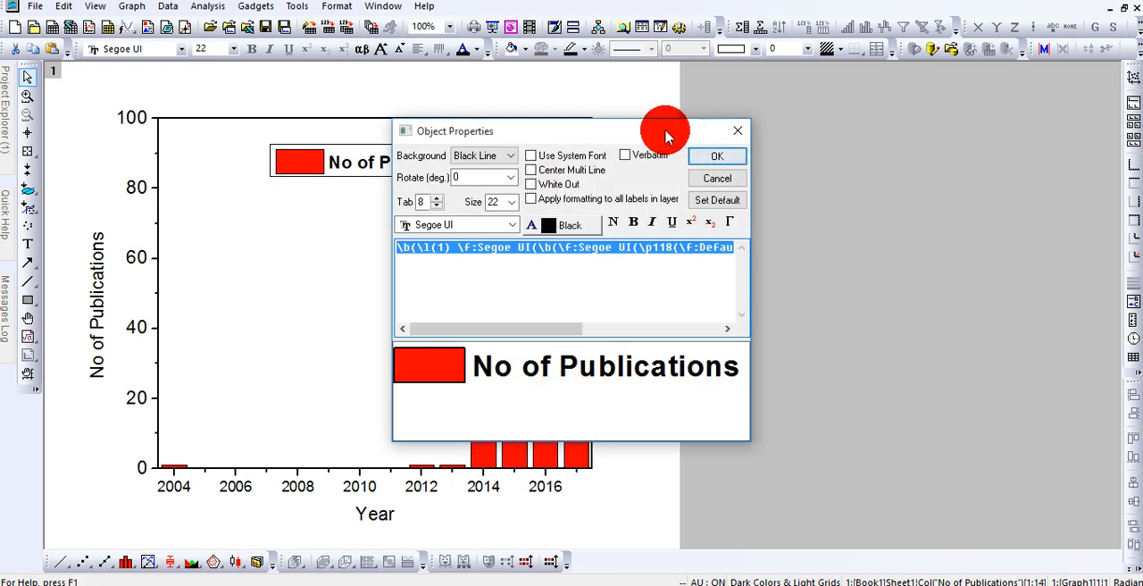
{"action": "left_click_drag", "start_coordinate": [664, 131], "coordinate": [782, 118]}
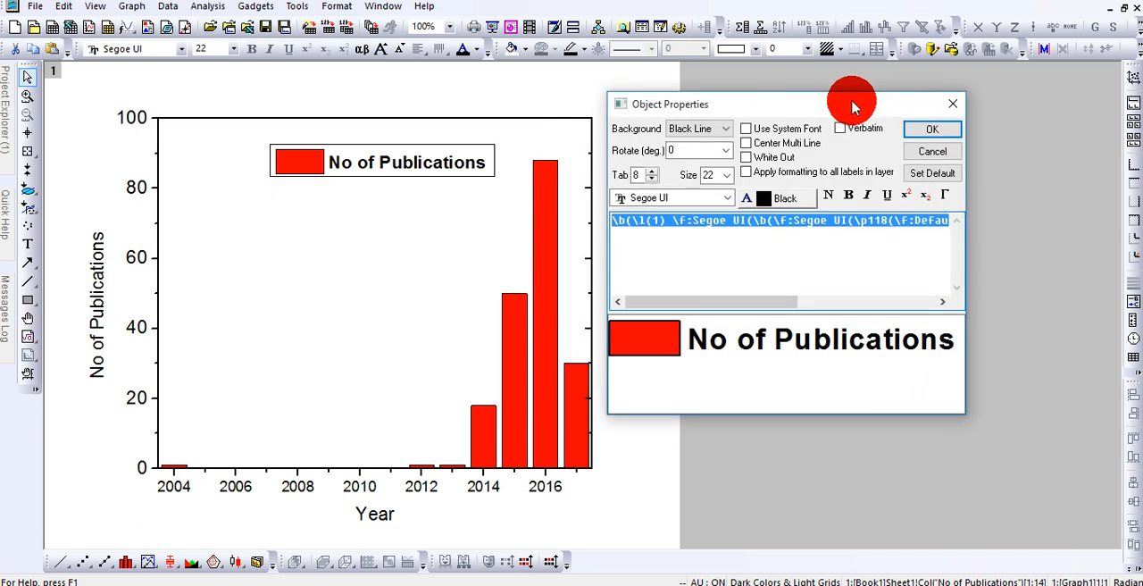
{"action": "mouse_move", "coordinate": [711, 147]}
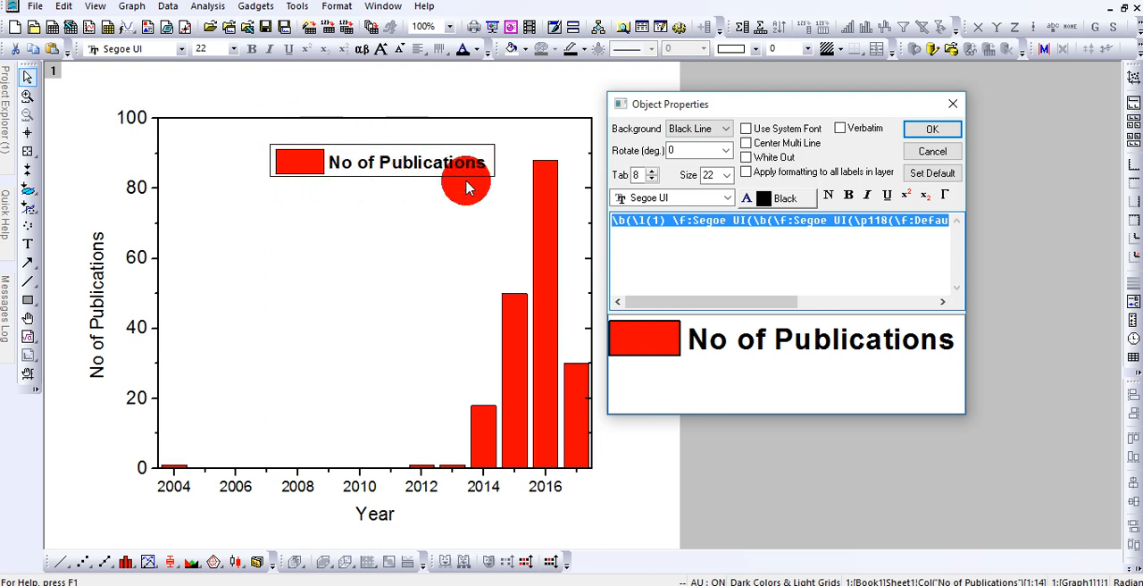
{"action": "left_click", "coordinate": [723, 128]}
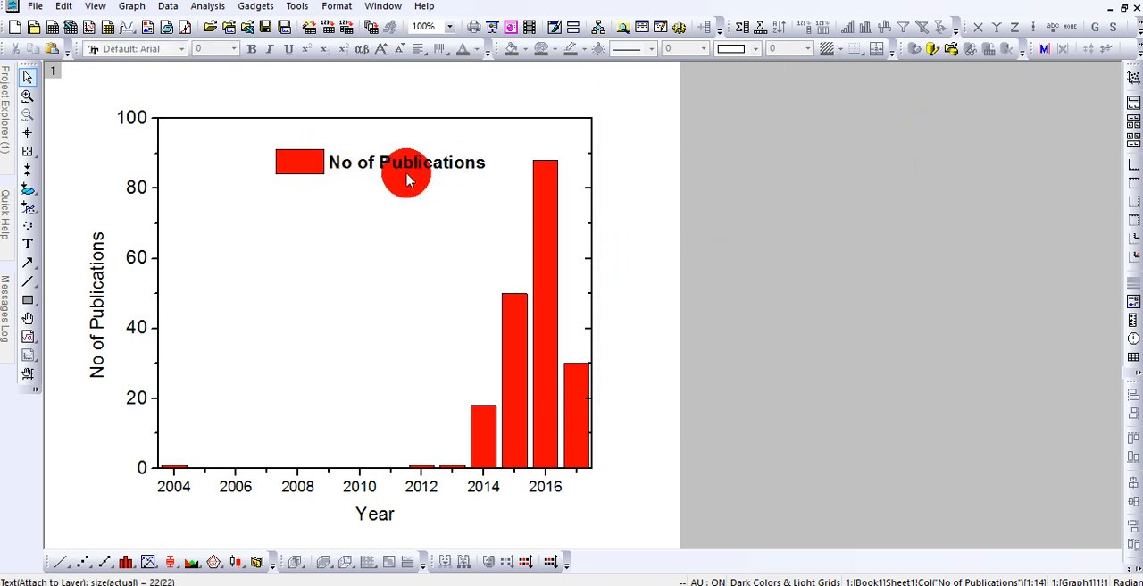
- Try Shadow and Dark Marble legend backgrounds, reposition the legend, then pick a black-line shadow box
{"action": "right_click", "coordinate": [407, 170]}
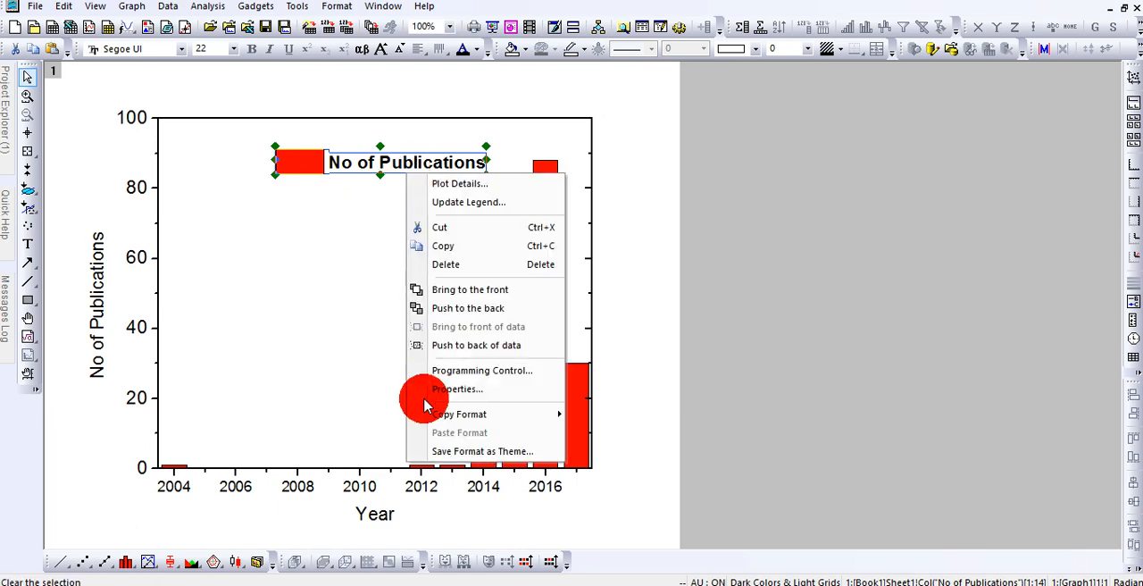
{"action": "left_click", "coordinate": [457, 389]}
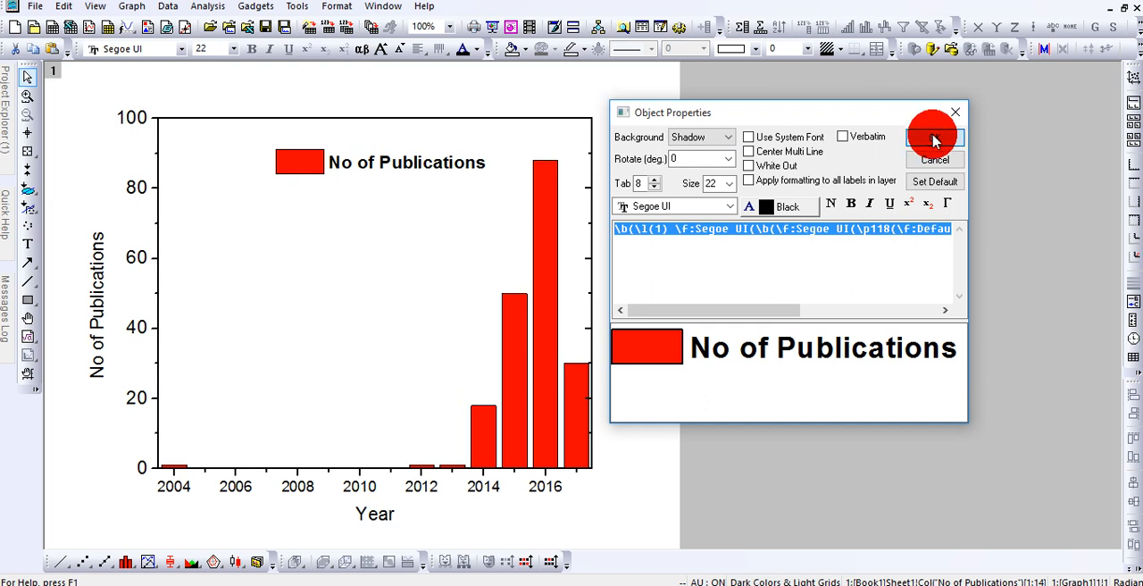
{"action": "left_click", "coordinate": [934, 135]}
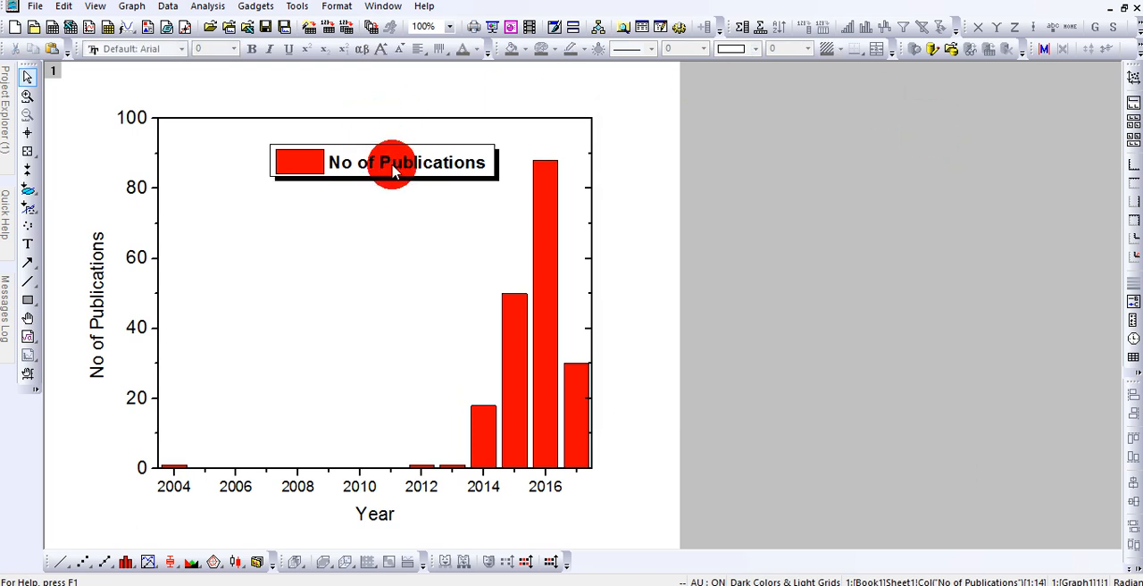
{"action": "right_click", "coordinate": [389, 163]}
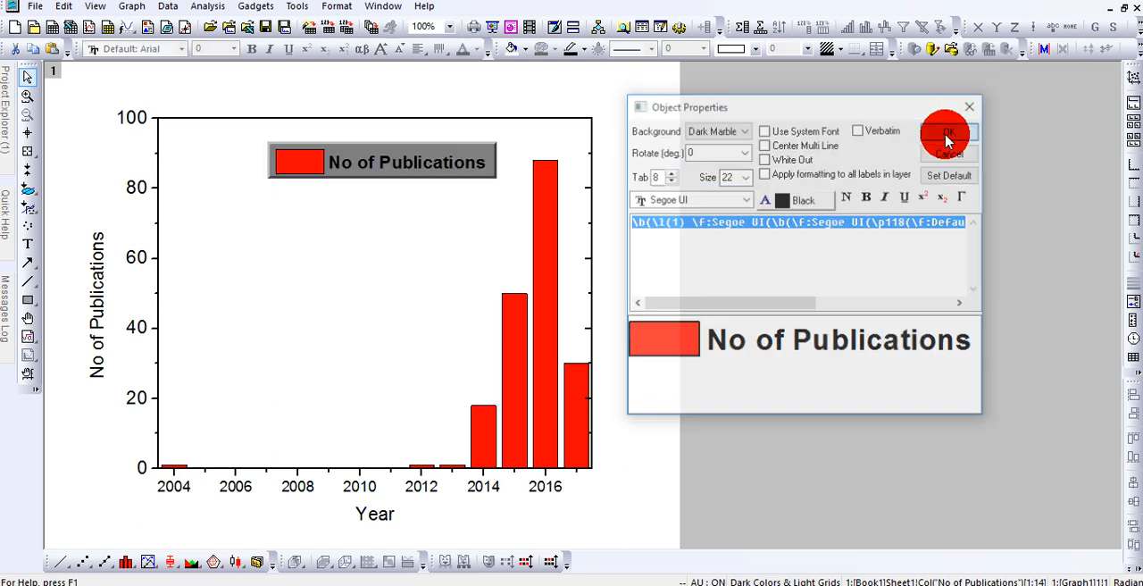
{"action": "left_click", "coordinate": [946, 134]}
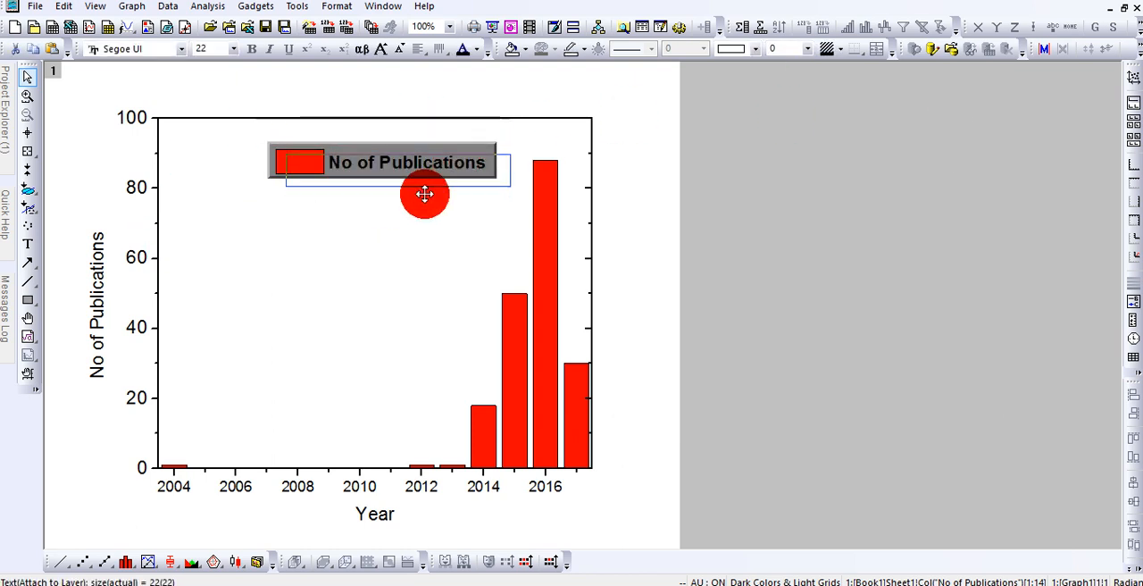
{"action": "left_click_drag", "start_coordinate": [425, 195], "coordinate": [447, 146]}
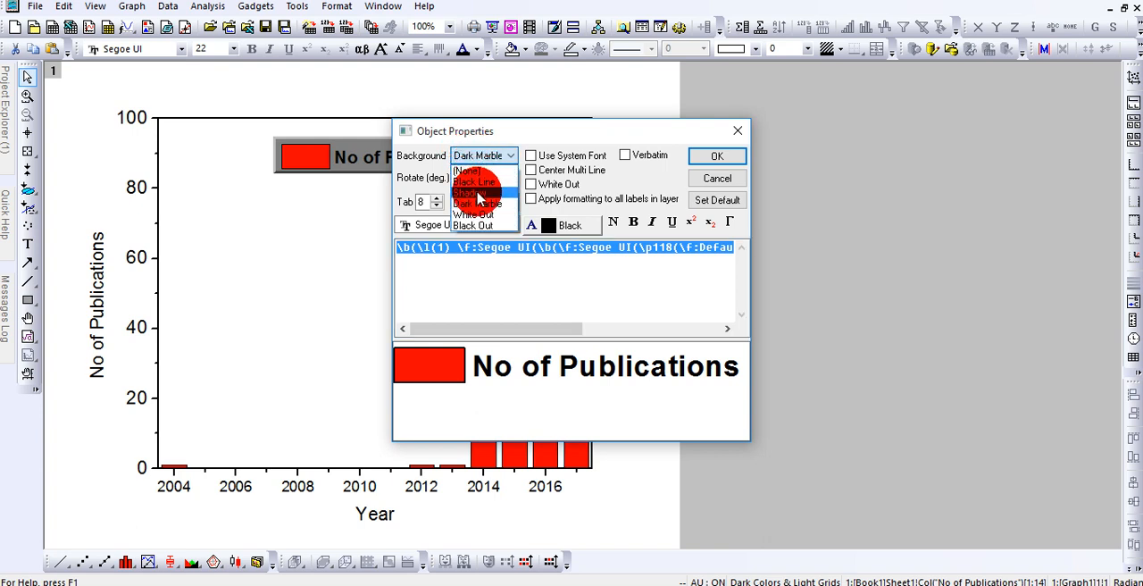
{"action": "left_click", "coordinate": [716, 156]}
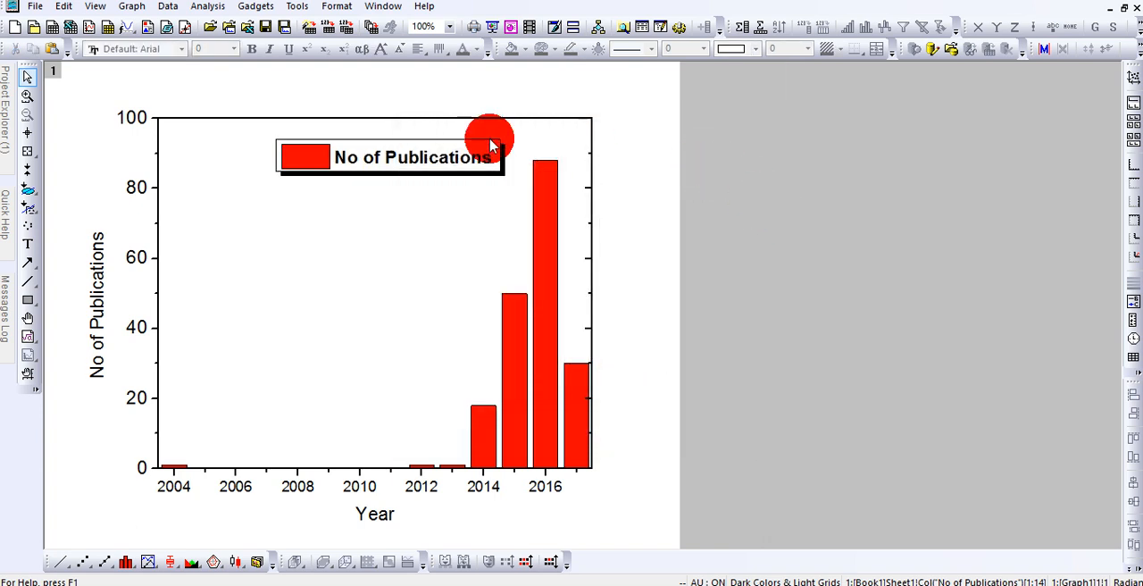
- Apply the shadowed legend box, then make the left axis tick labels bold Segoe UI at 26 points
{"action": "left_click", "coordinate": [411, 157]}
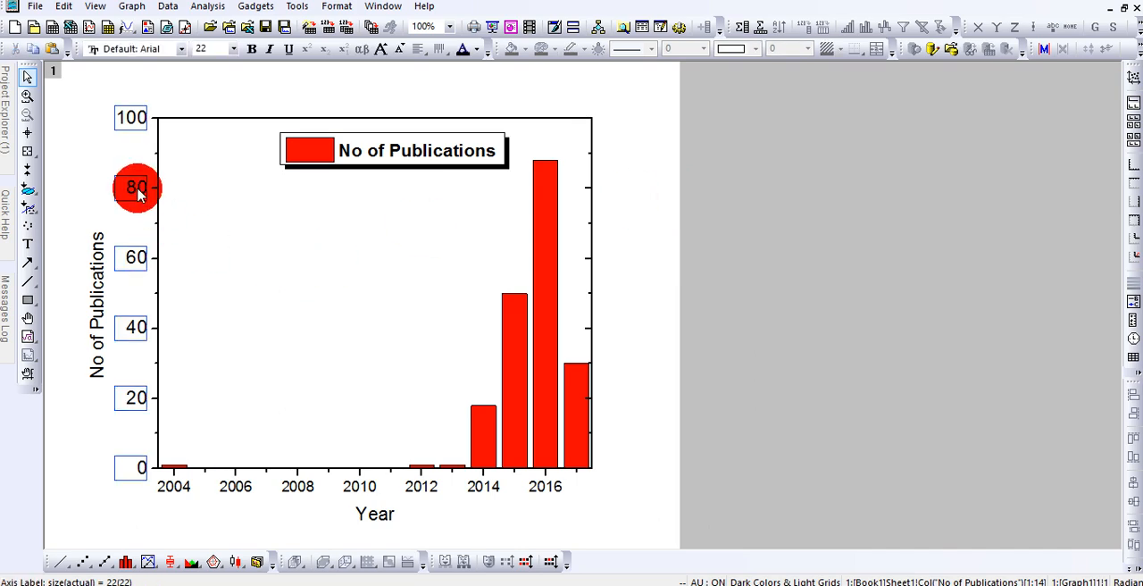
{"action": "double_click", "coordinate": [136, 188]}
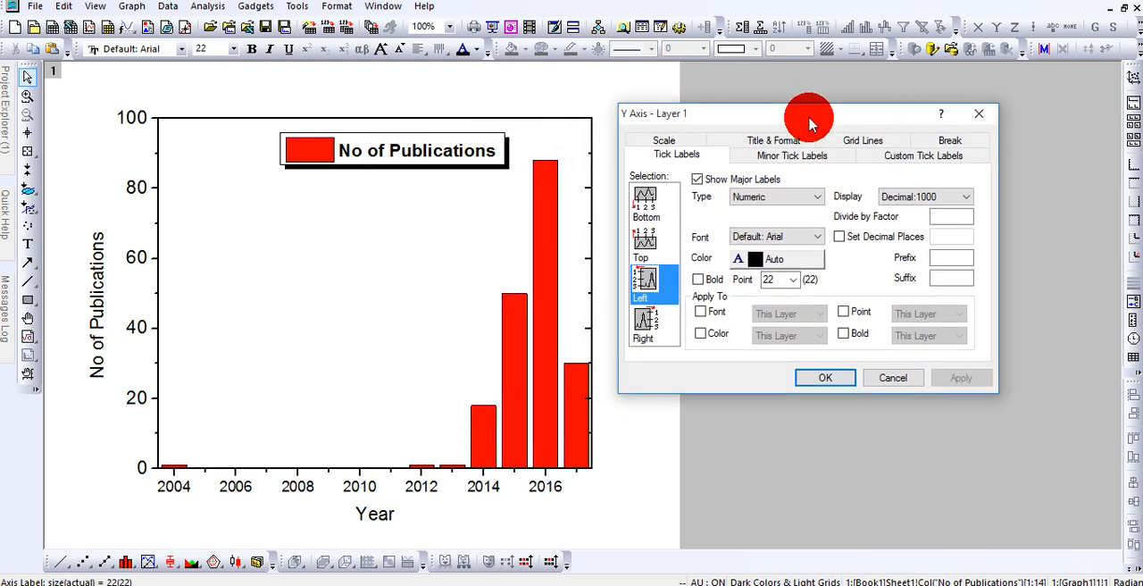
{"action": "mouse_move", "coordinate": [700, 165]}
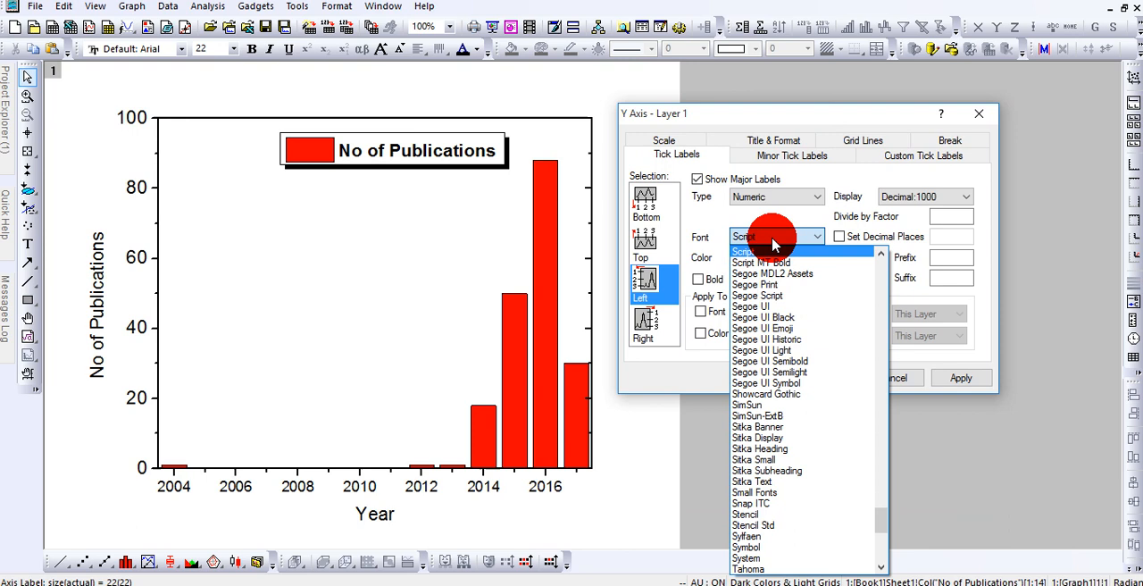
{"action": "left_click", "coordinate": [748, 251]}
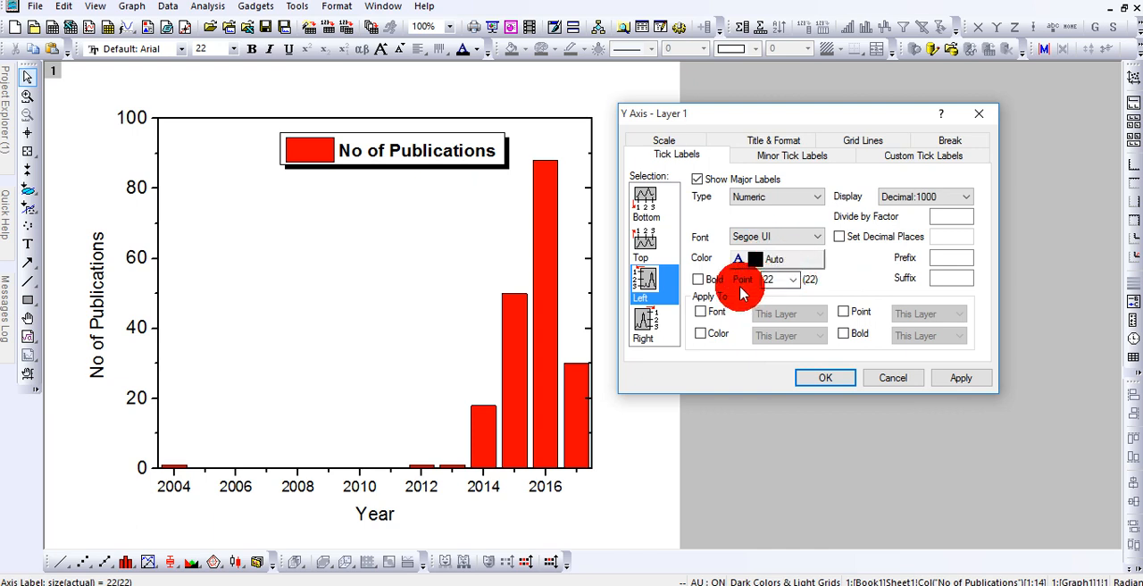
{"action": "left_click", "coordinate": [698, 278]}
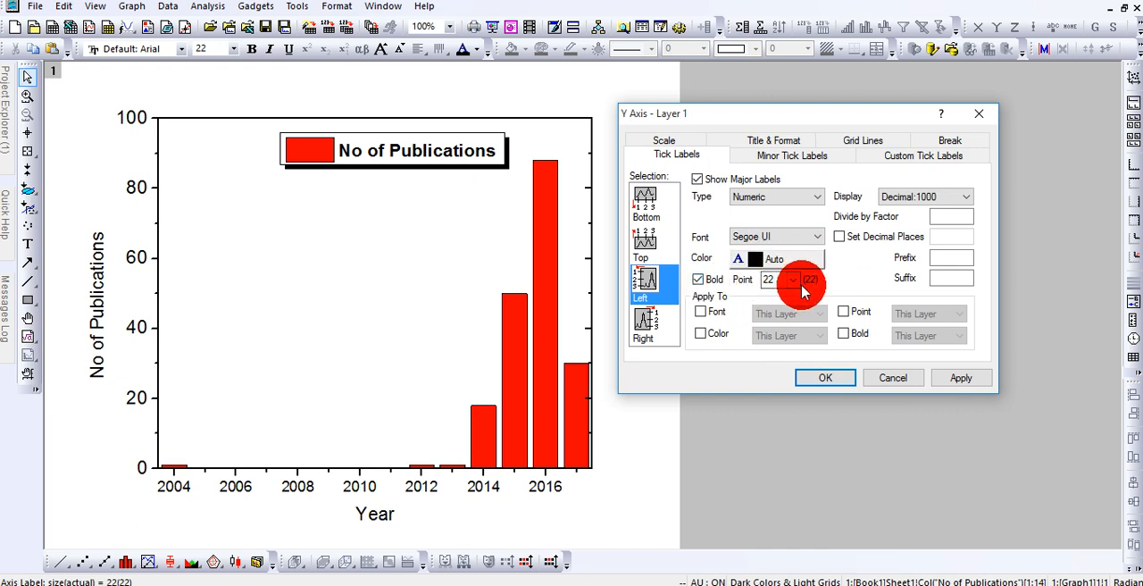
{"action": "left_click", "coordinate": [793, 275]}
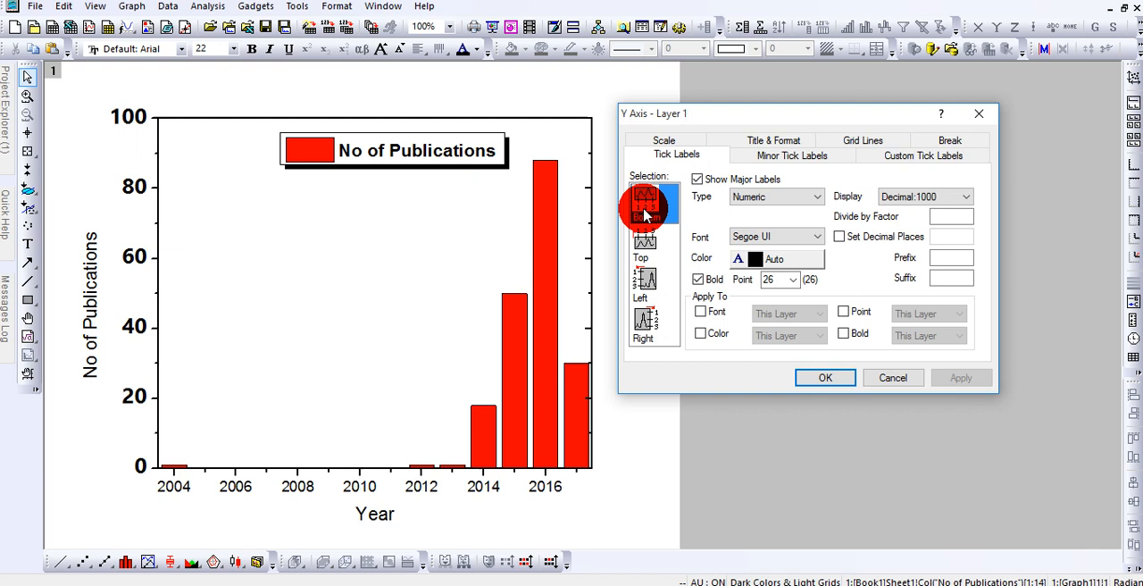
- Make the bottom axis year labels bold Segoe UI at 26 points and apply
{"action": "left_click", "coordinate": [647, 194]}
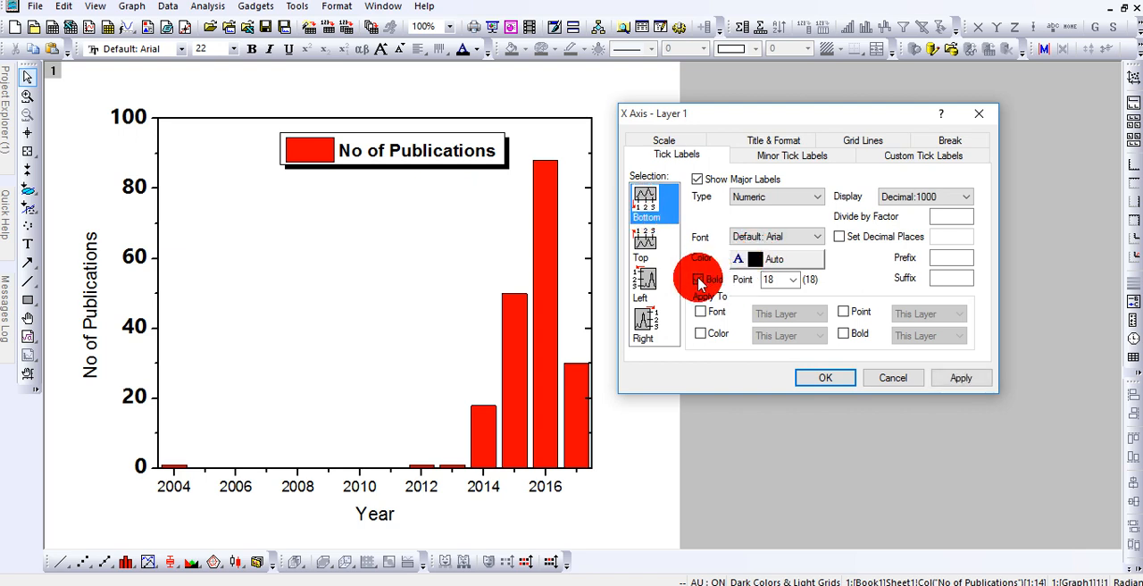
{"action": "left_click", "coordinate": [791, 278]}
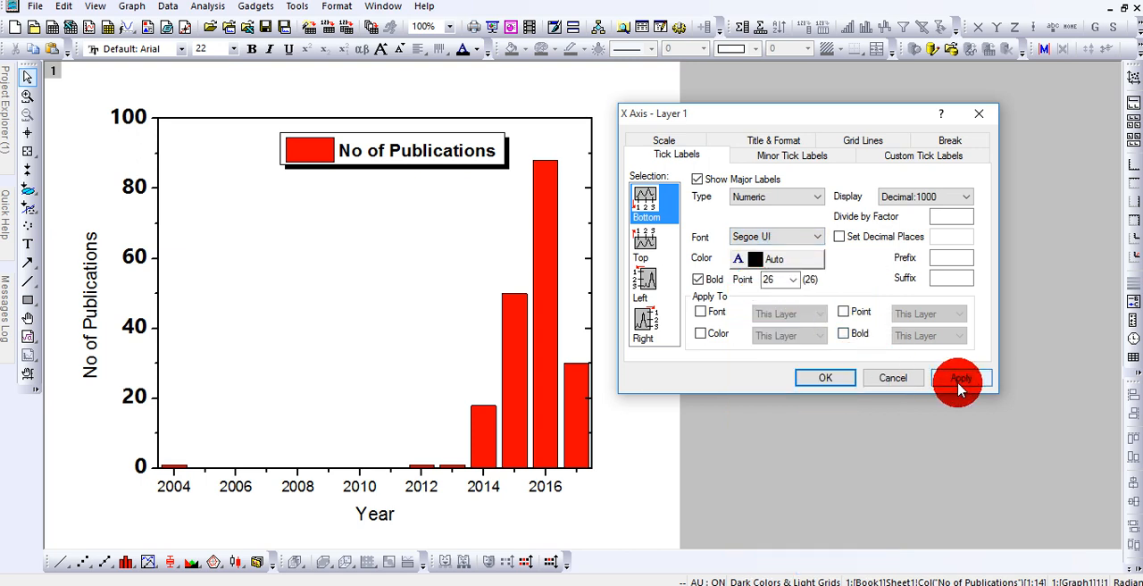
{"action": "left_click", "coordinate": [960, 376]}
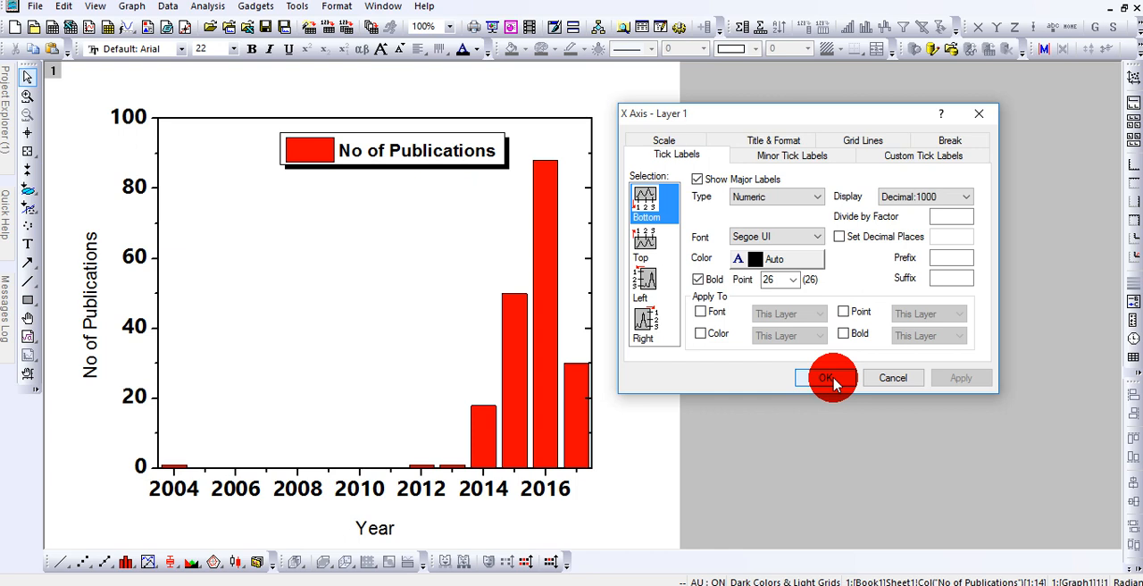
- Close the axis dialog and enlarge the 'No of Publications' axis title to a bigger size
{"action": "left_click", "coordinate": [824, 377]}
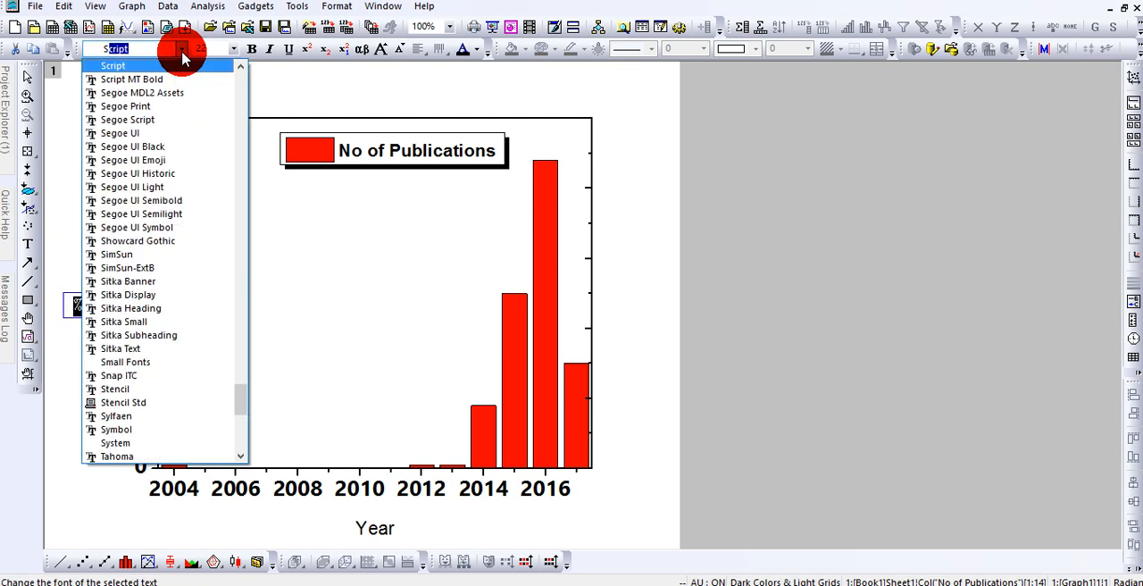
{"action": "left_click", "coordinate": [112, 65]}
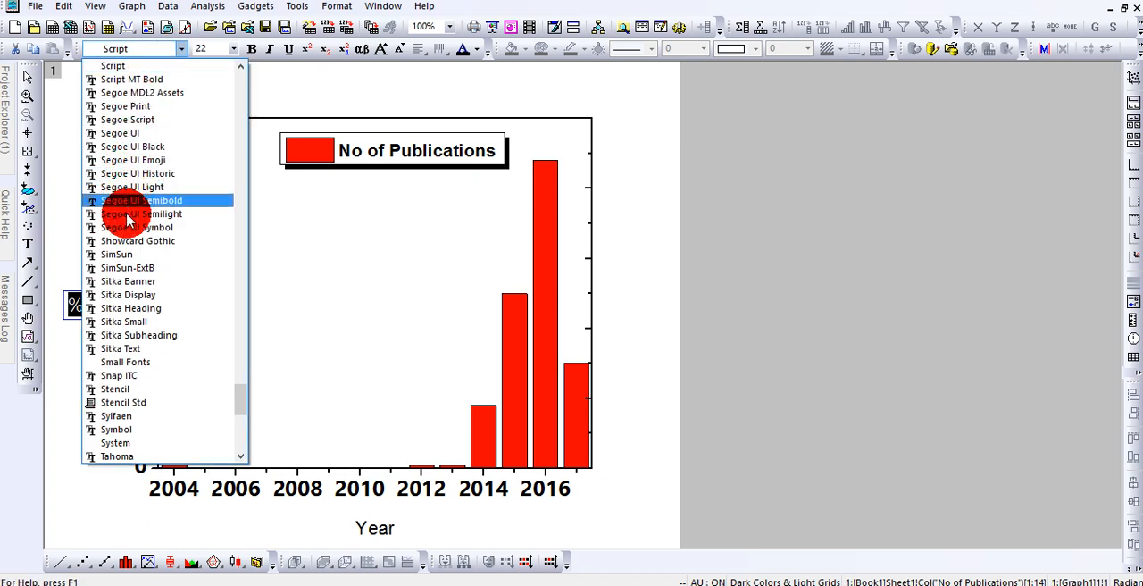
{"action": "left_click", "coordinate": [119, 132]}
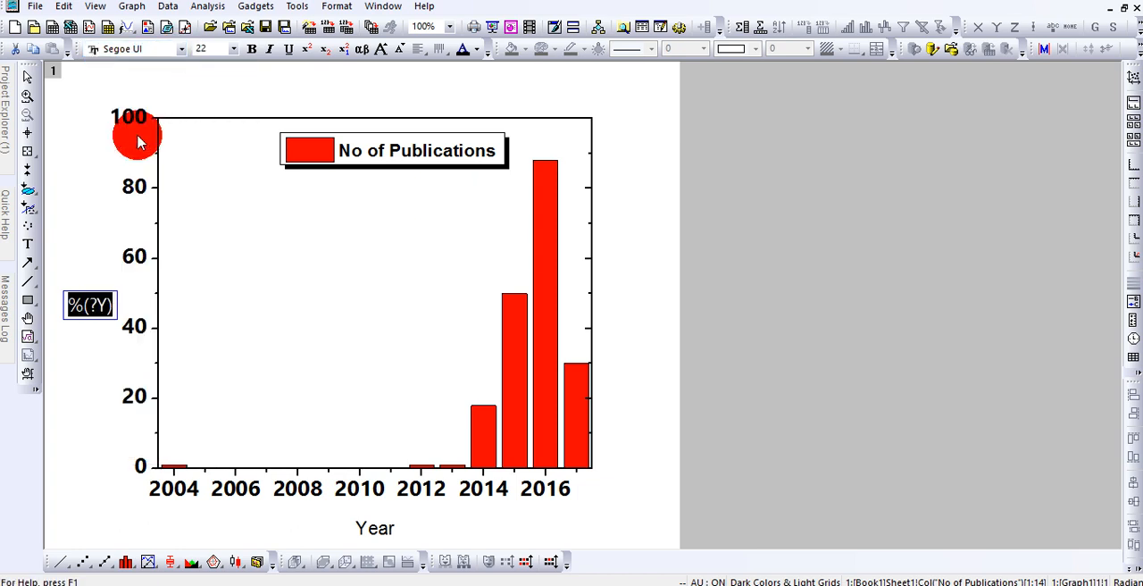
{"action": "left_click", "coordinate": [234, 48]}
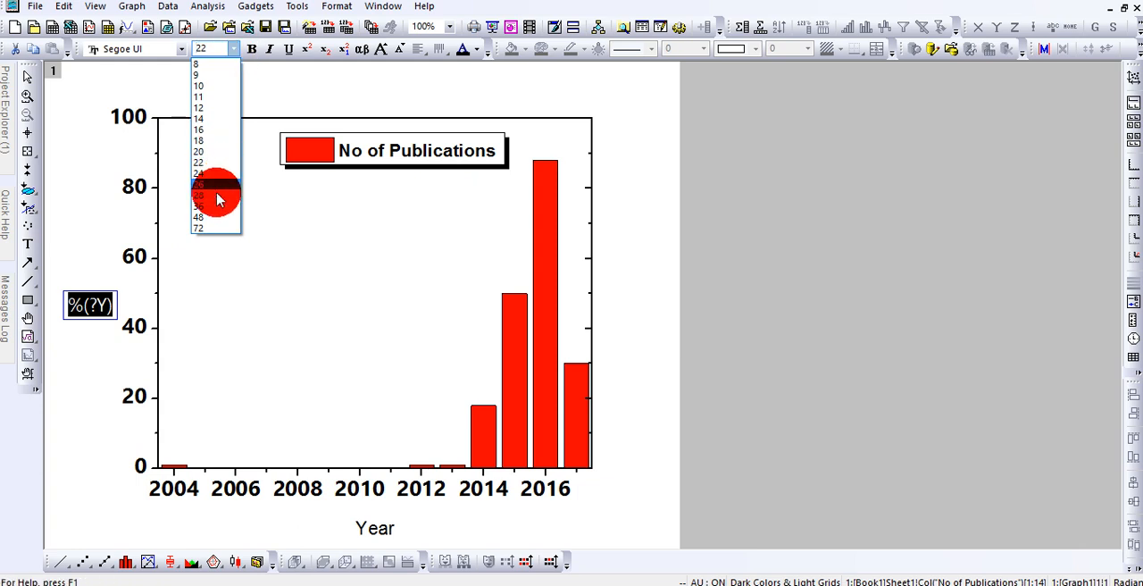
{"action": "left_click", "coordinate": [196, 195]}
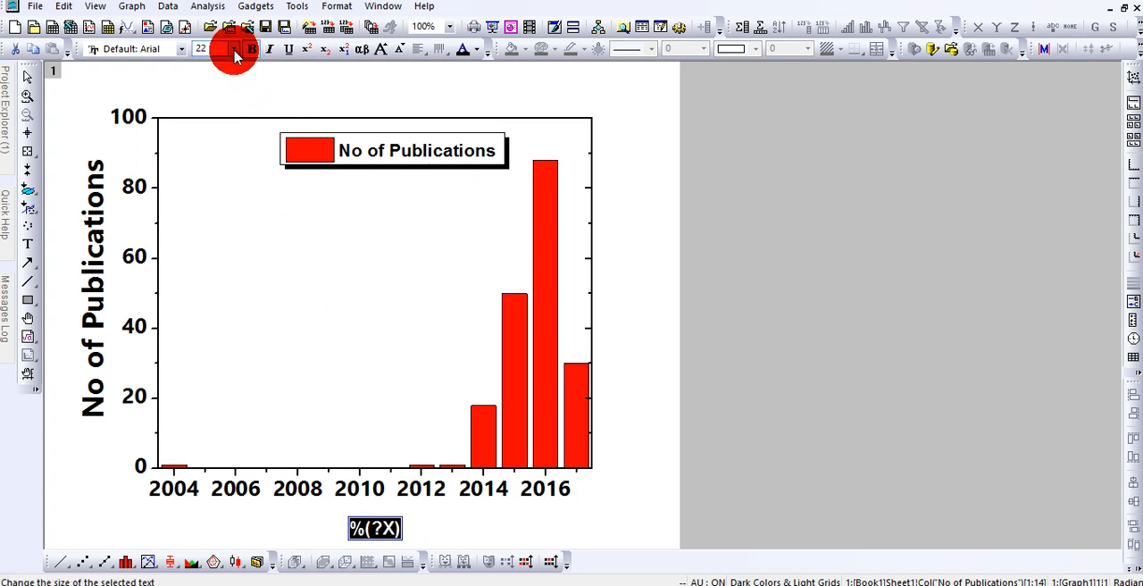
- Make the 'Year' axis title bold and larger, keeping the default Arial font
{"action": "left_click", "coordinate": [214, 48]}
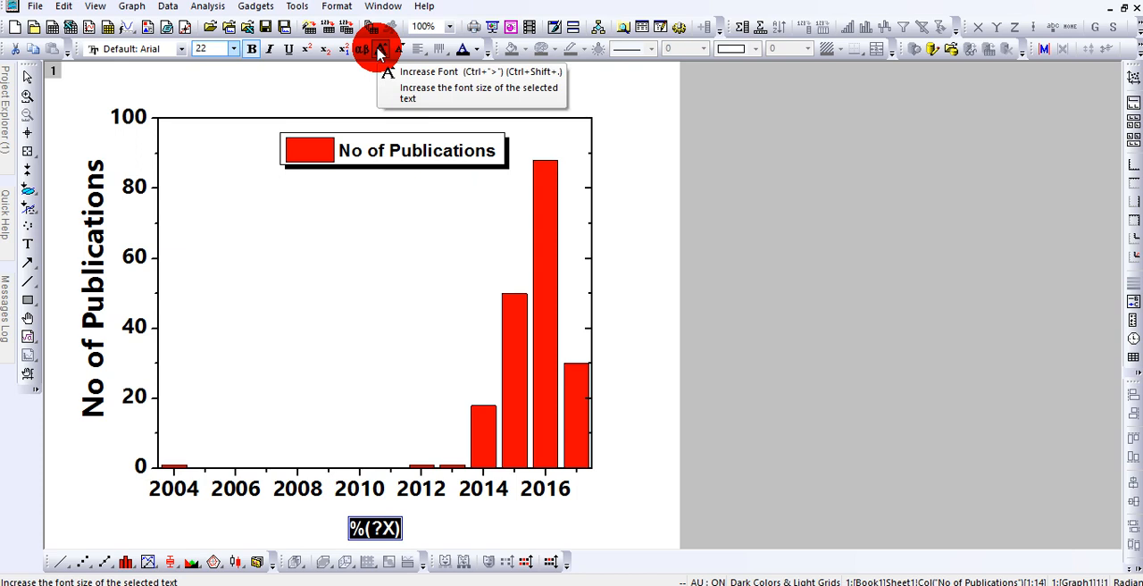
{"action": "left_click", "coordinate": [380, 48]}
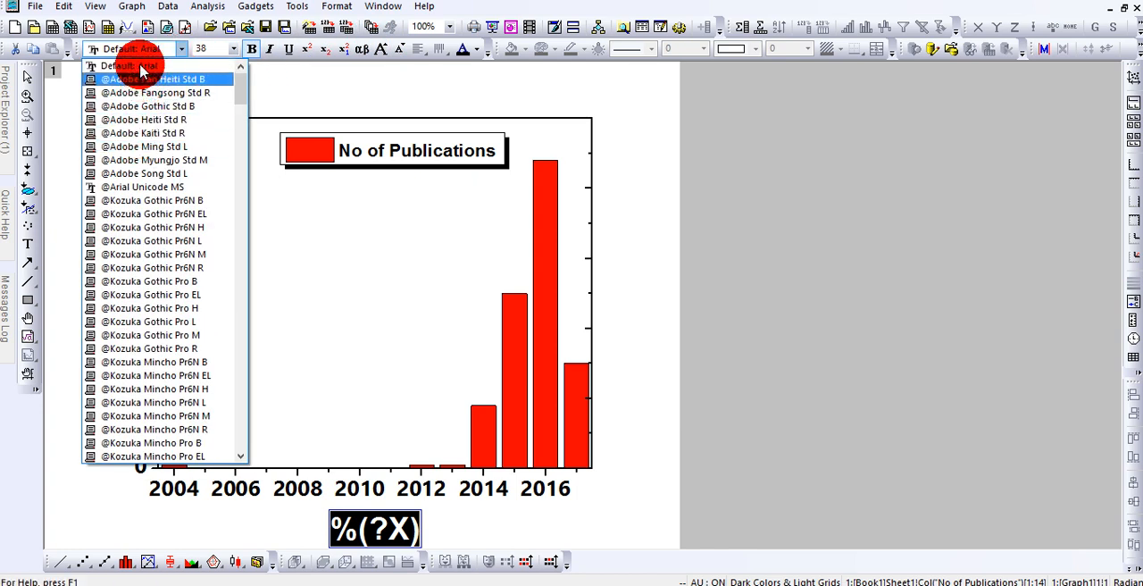
{"action": "left_click", "coordinate": [164, 78]}
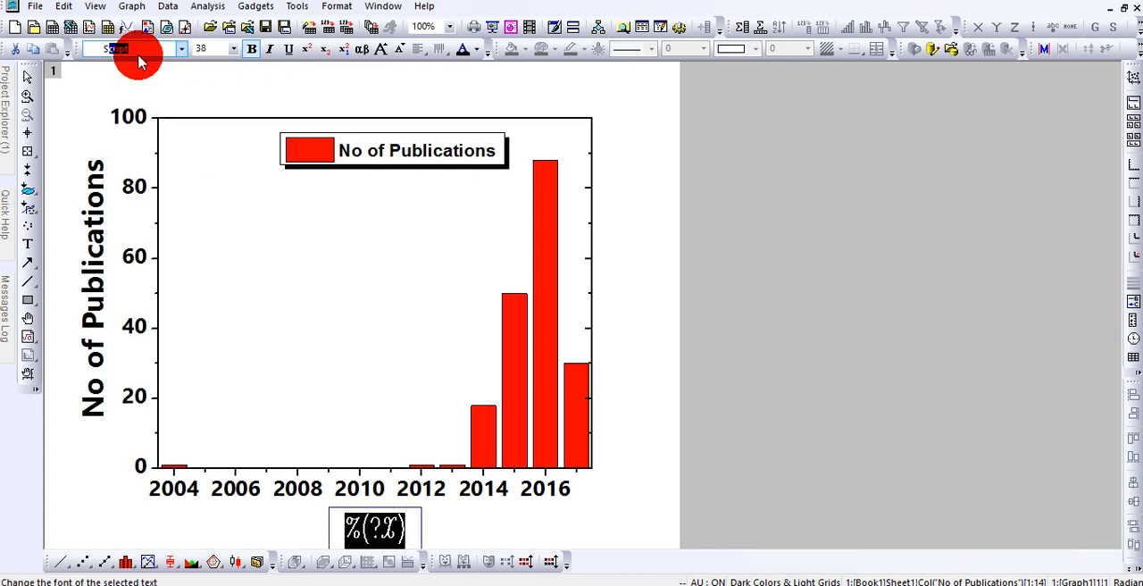
{"action": "left_click", "coordinate": [139, 48]}
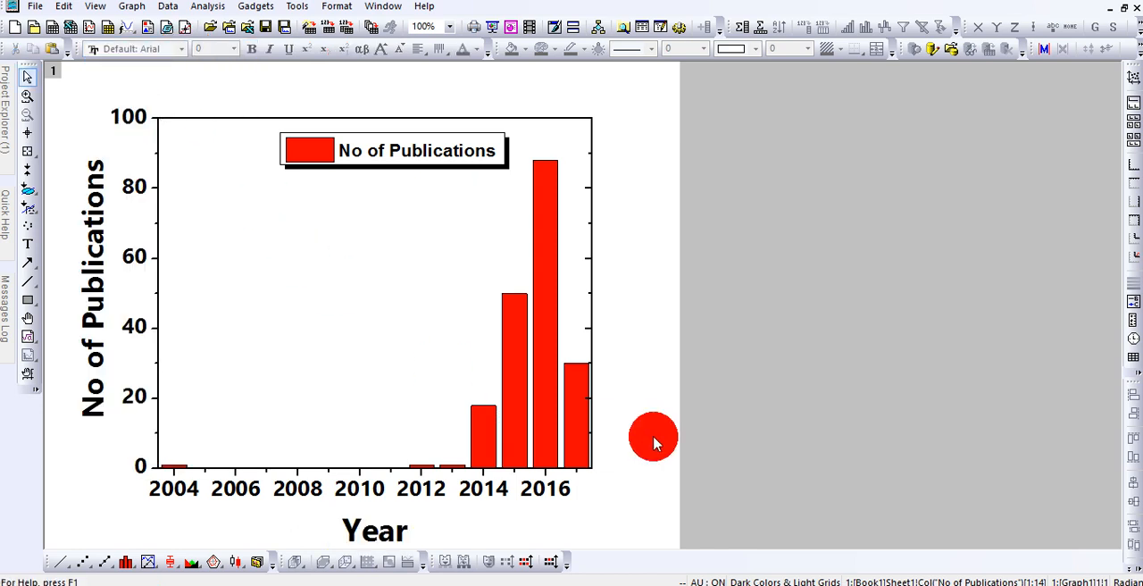
- Deselect the titles, then nudge the 'Year' title slightly closer to the axis
{"action": "left_click", "coordinate": [373, 529]}
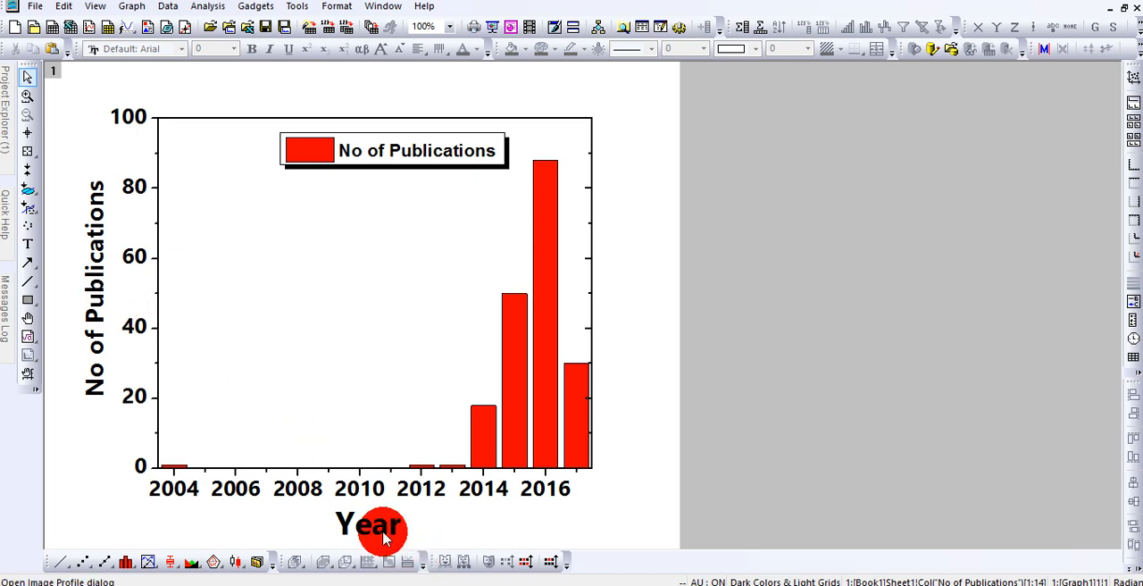
{"action": "left_click", "coordinate": [368, 525]}
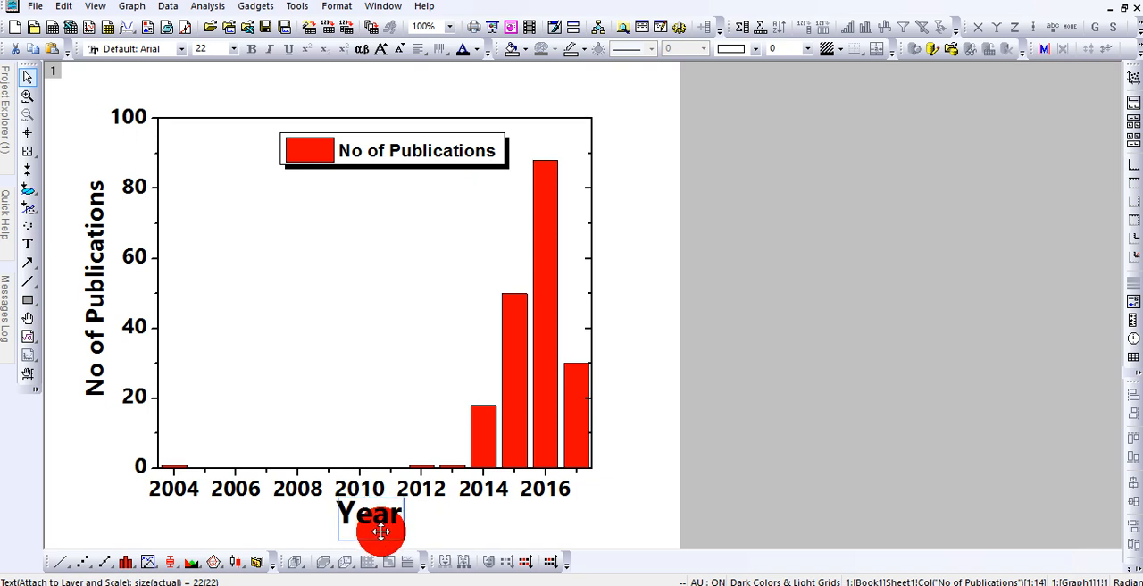
{"action": "left_click", "coordinate": [852, 375]}
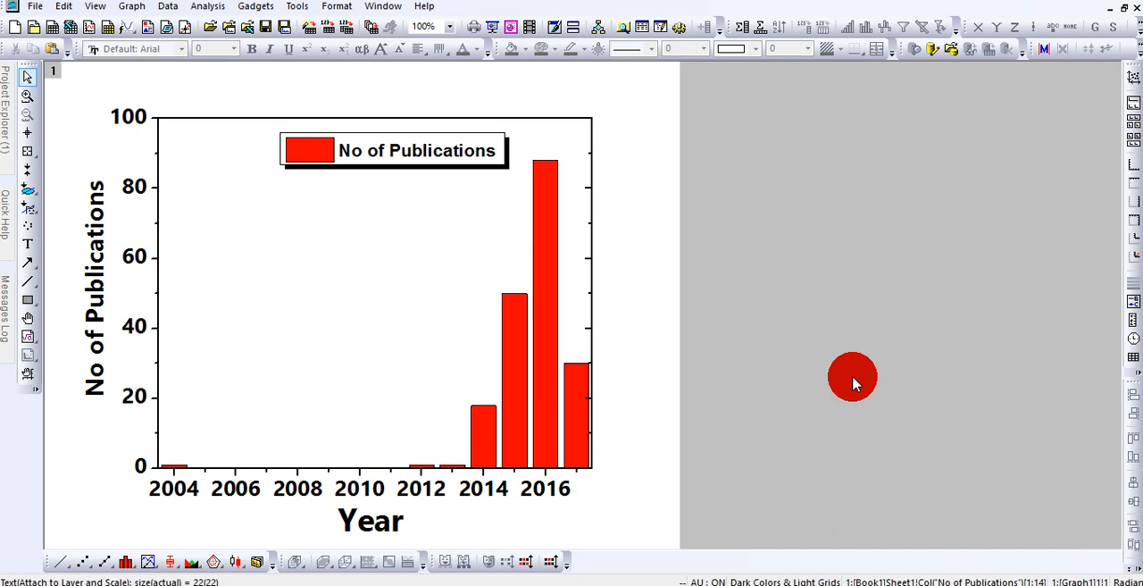
{"action": "mouse_move", "coordinate": [246, 257]}
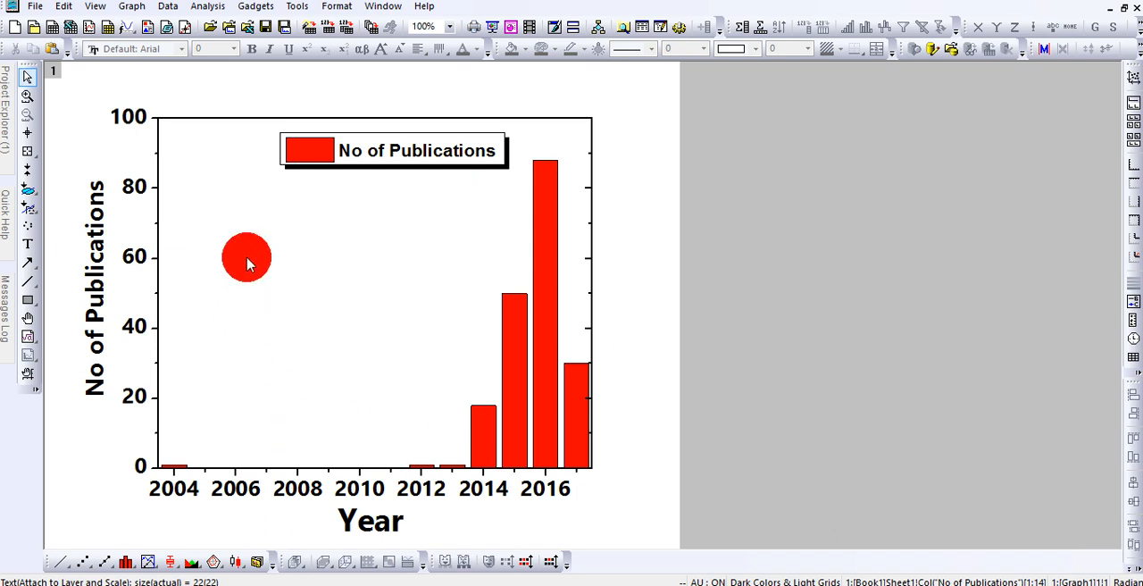
{"action": "left_click_drag", "start_coordinate": [246, 257], "coordinate": [318, 273]}
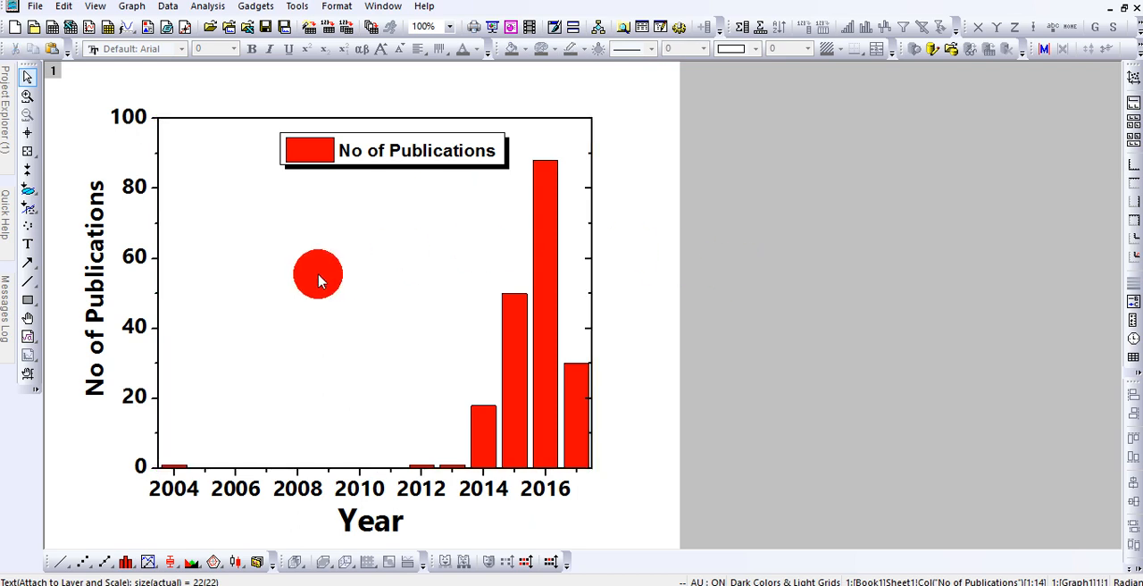
{"action": "mouse_move", "coordinate": [761, 247]}
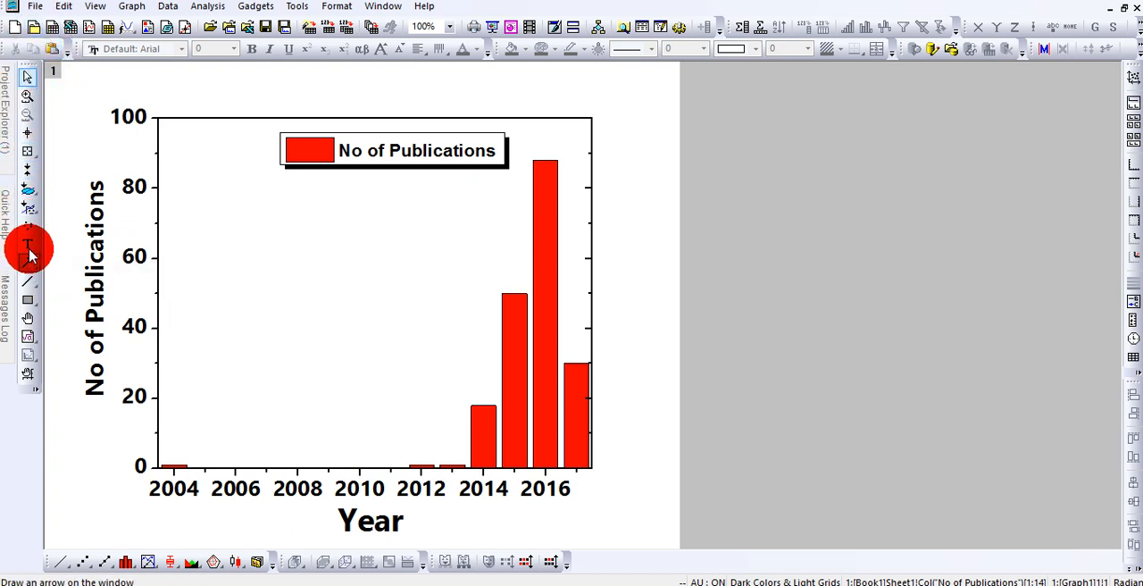
- Add a text box in the plot reading 'Key words: "Perovksite solar cells" and "Tandem"'
{"action": "left_click", "coordinate": [28, 246]}
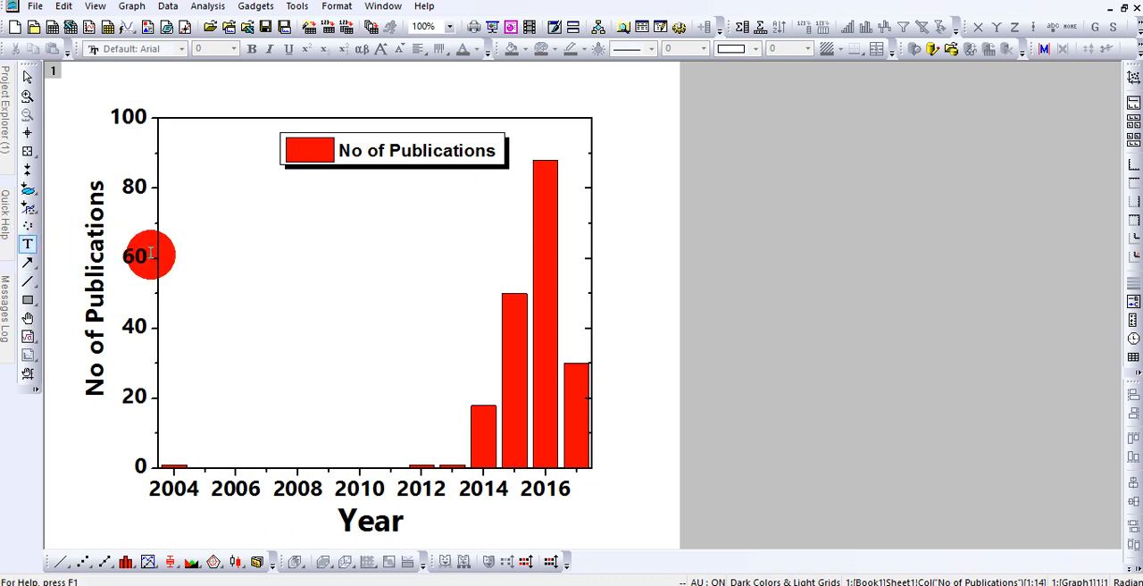
{"action": "left_click_drag", "start_coordinate": [150, 257], "coordinate": [253, 293]}
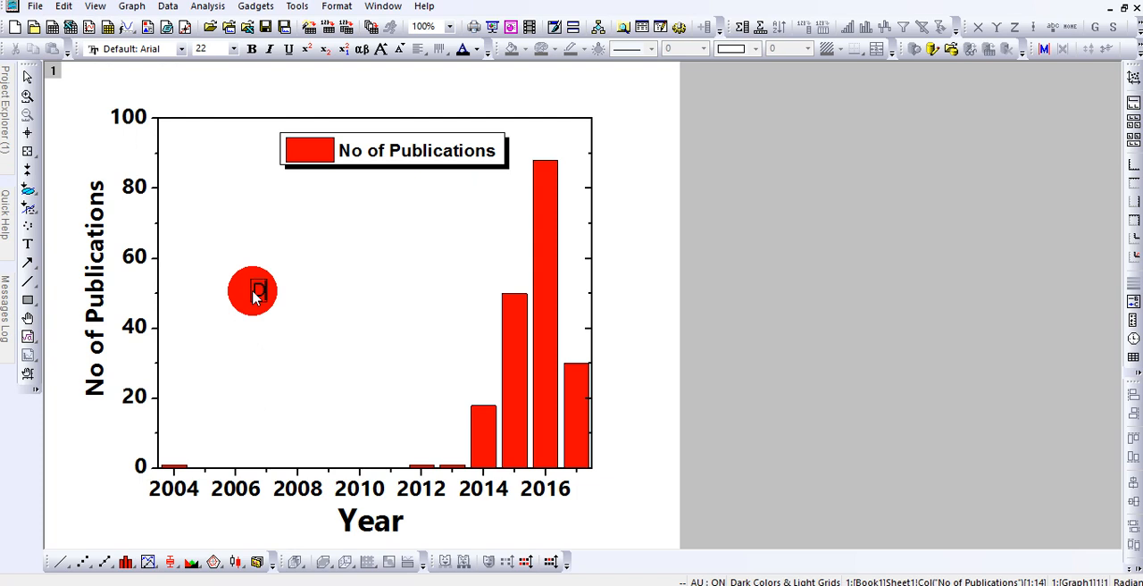
{"action": "type", "text": "Key"}
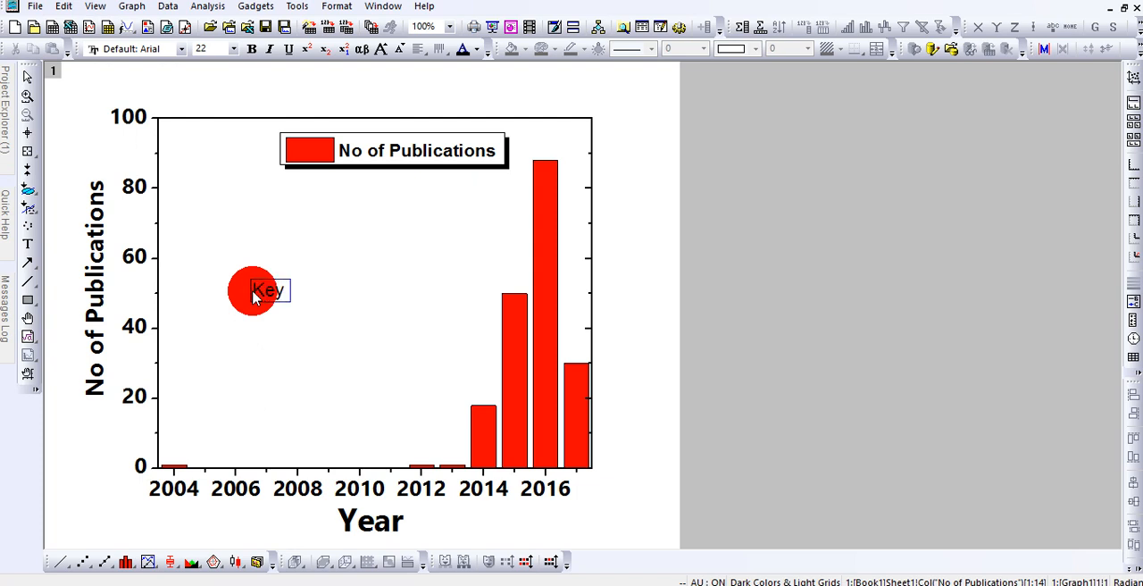
{"action": "type", "text": "words: Per"}
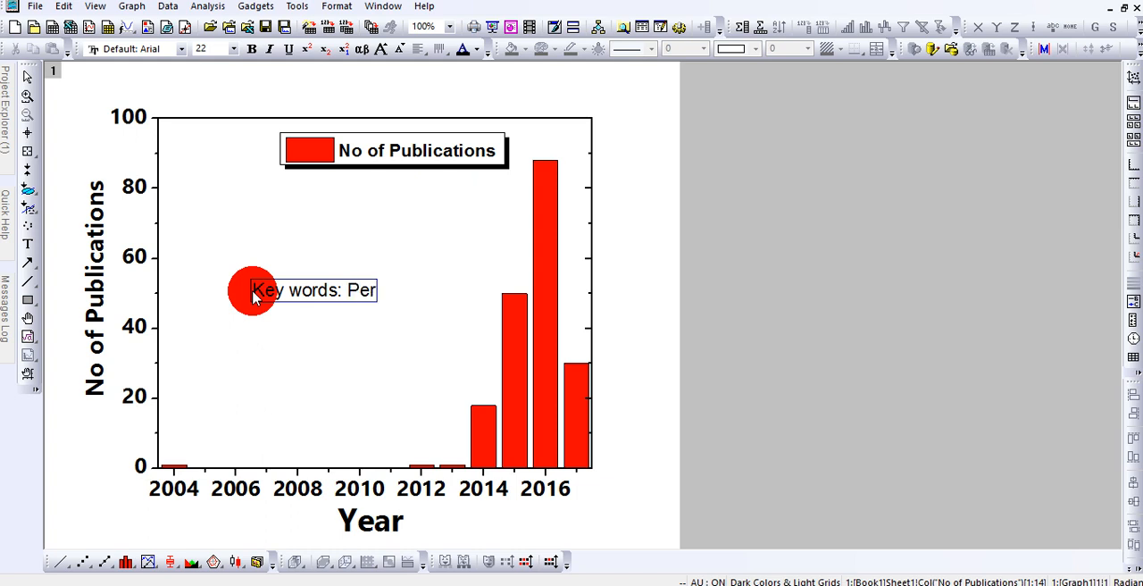
{"action": "type", "text": "ovksite solar c"}
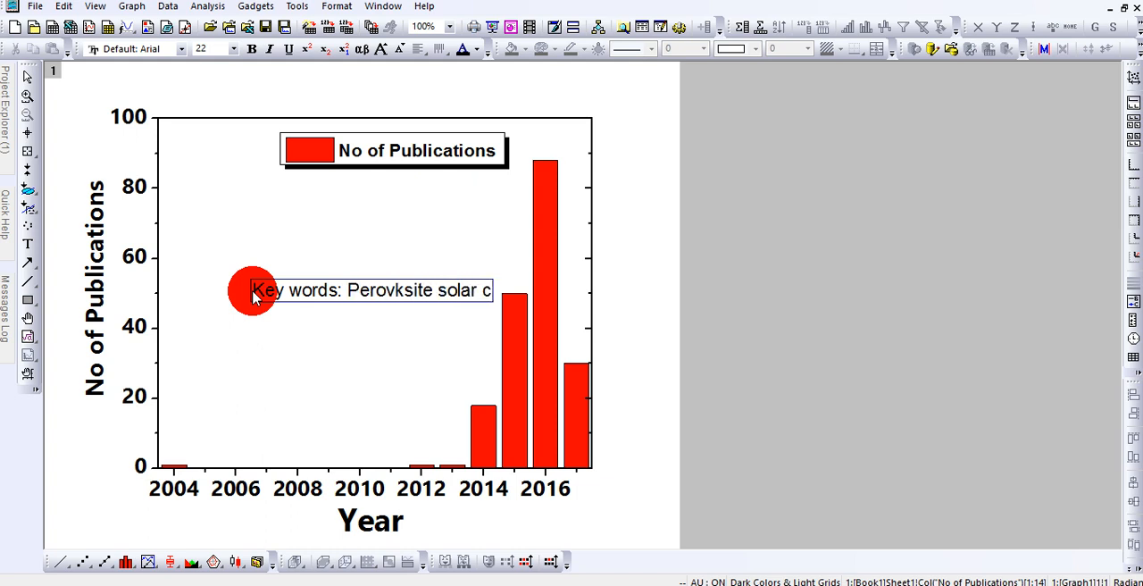
{"action": "type", "text": "ells and"}
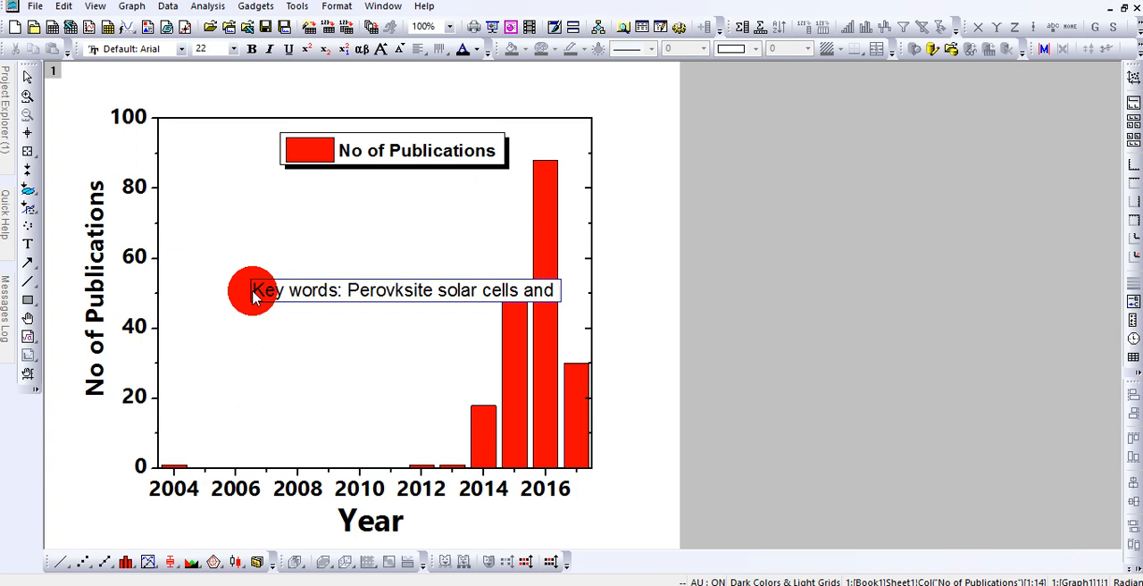
{"action": "type", "text": "Tandem"}
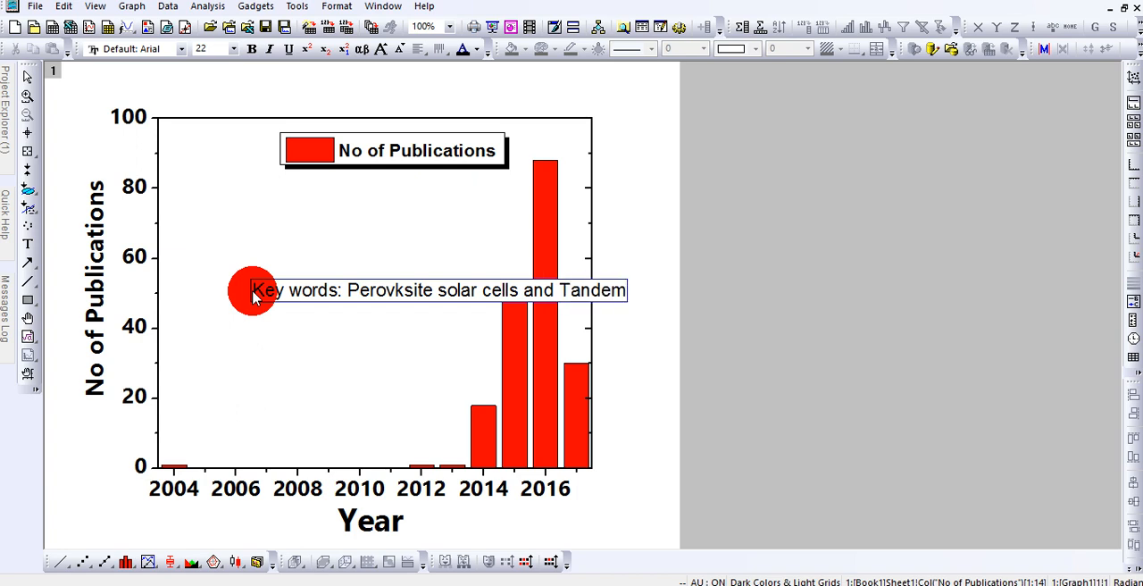
{"action": "type", "text": "\""}
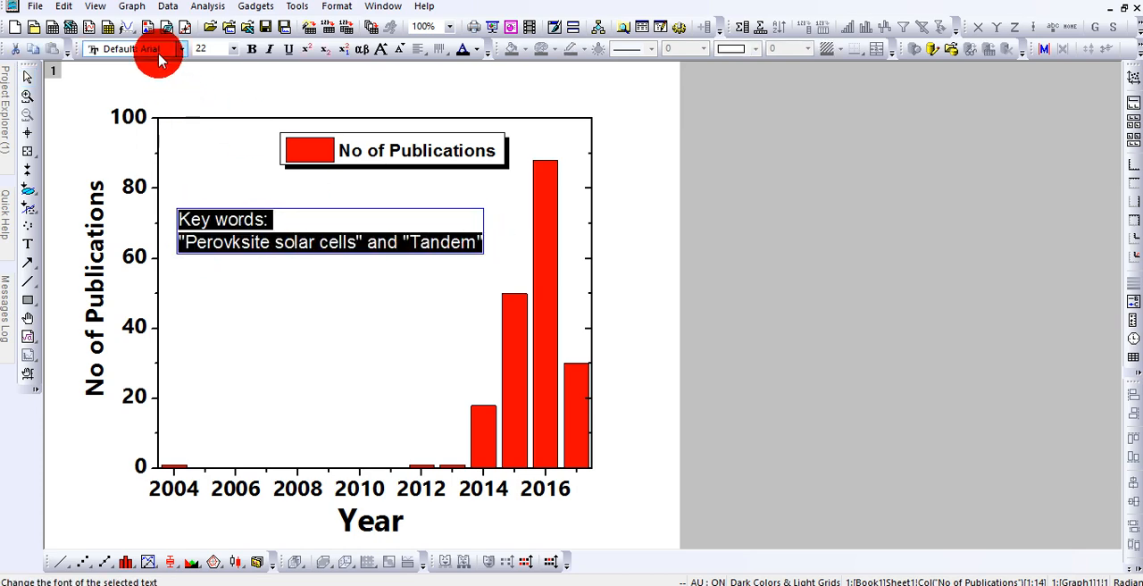
- Set the key-words text to Segoe UI and make it bold
{"action": "left_click", "coordinate": [146, 48]}
{"action": "type", "text": "Segoe UI"}
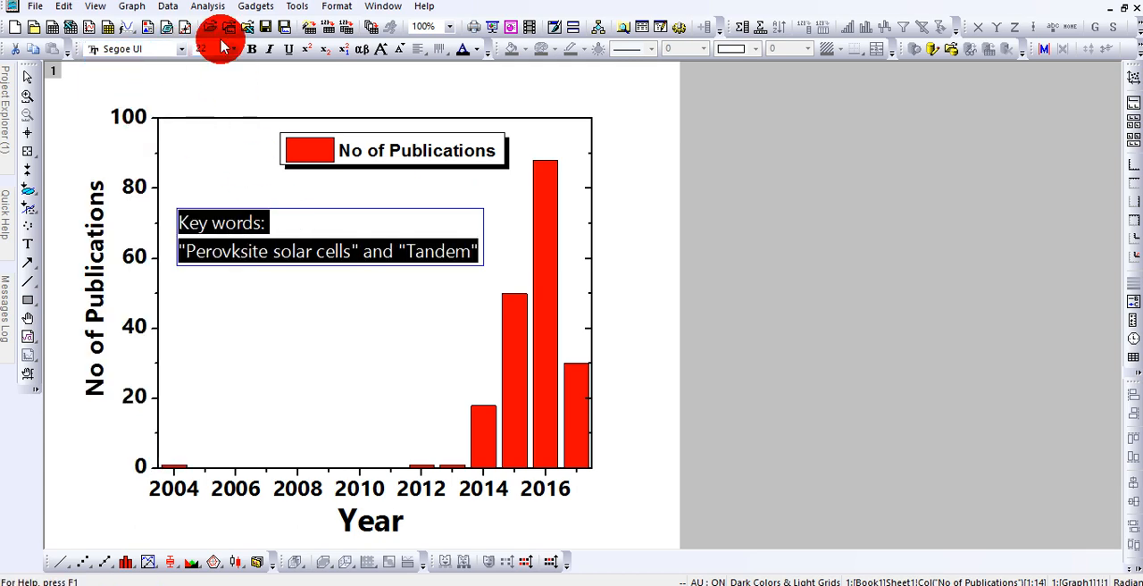
{"action": "left_click", "coordinate": [366, 318]}
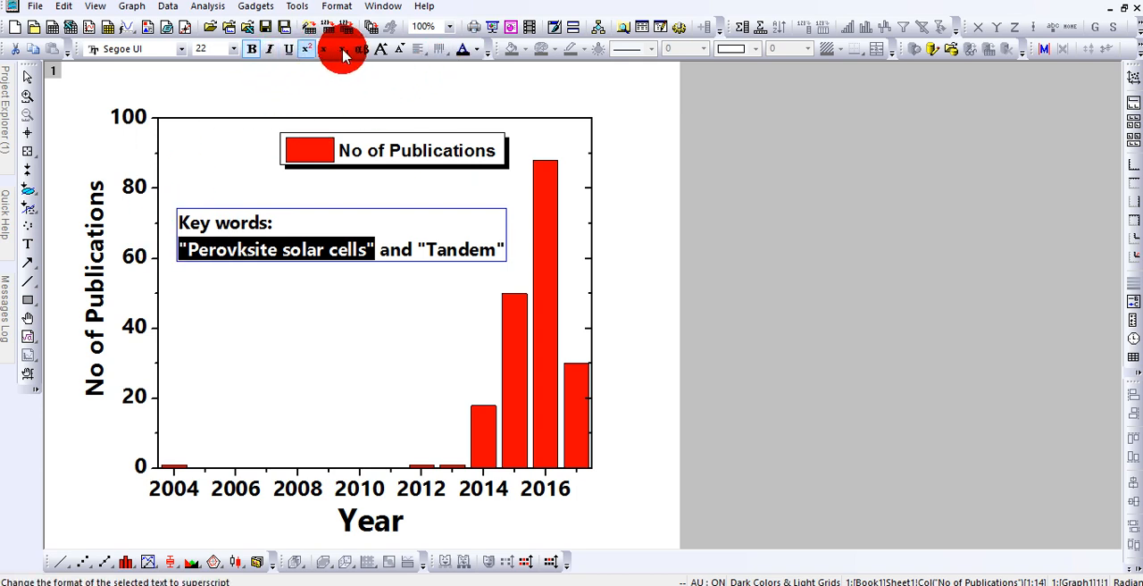
{"action": "mouse_move", "coordinate": [464, 48]}
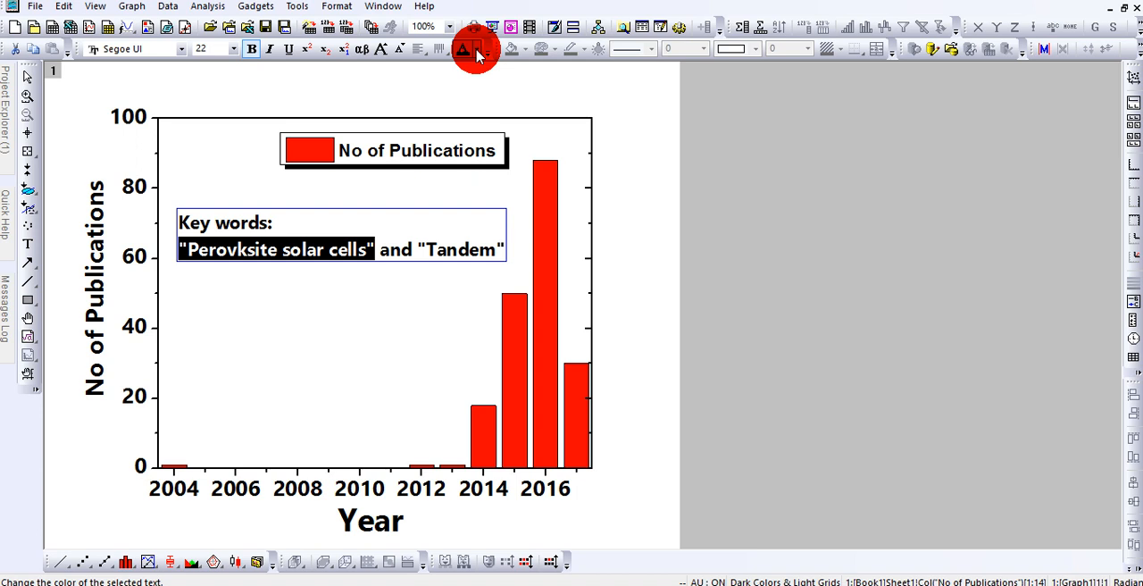
- Colour '"Perovksite solar cells"' green, then select 'Tandem' for recolouring
{"action": "left_click", "coordinate": [475, 48]}
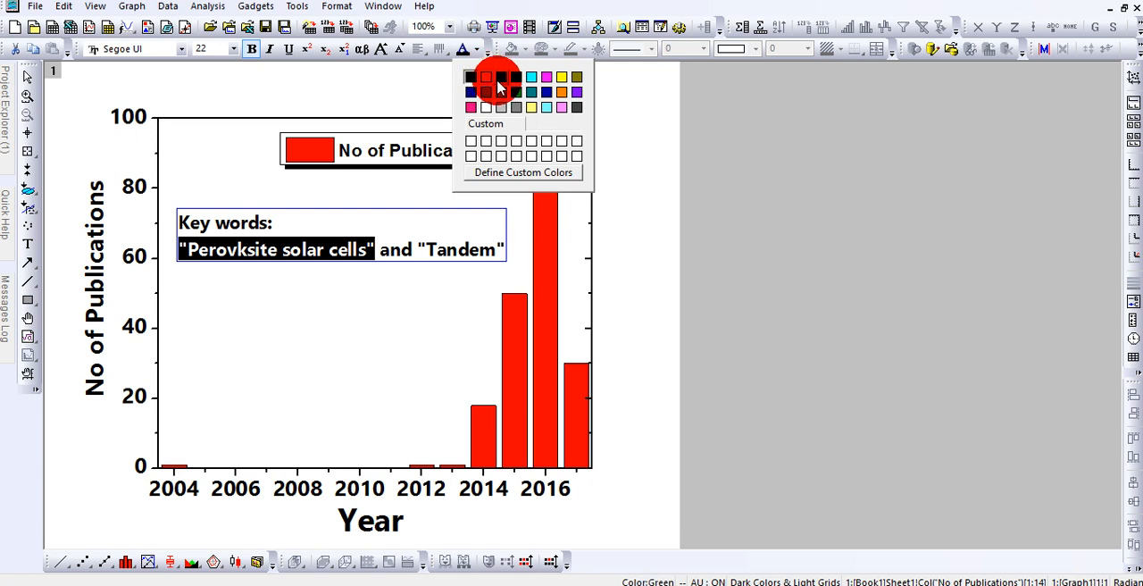
{"action": "left_click", "coordinate": [487, 77]}
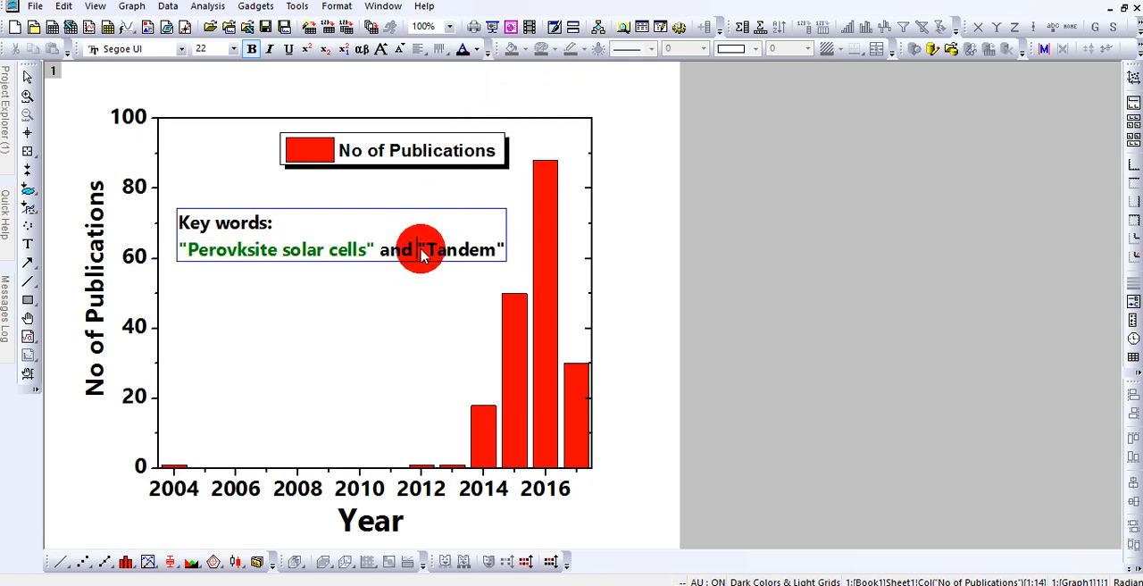
{"action": "double_click", "coordinate": [457, 250]}
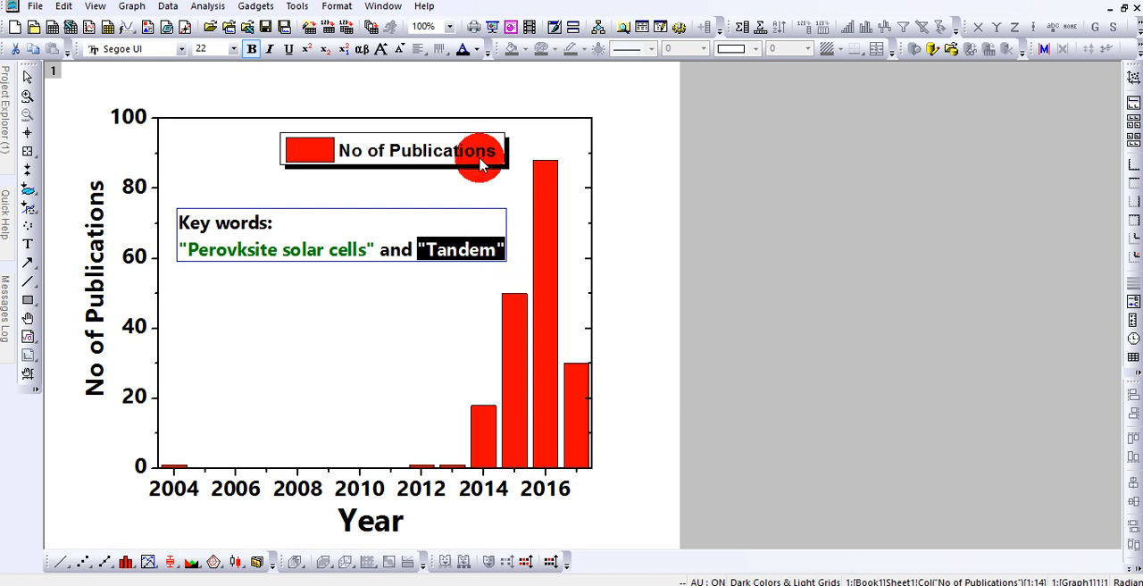